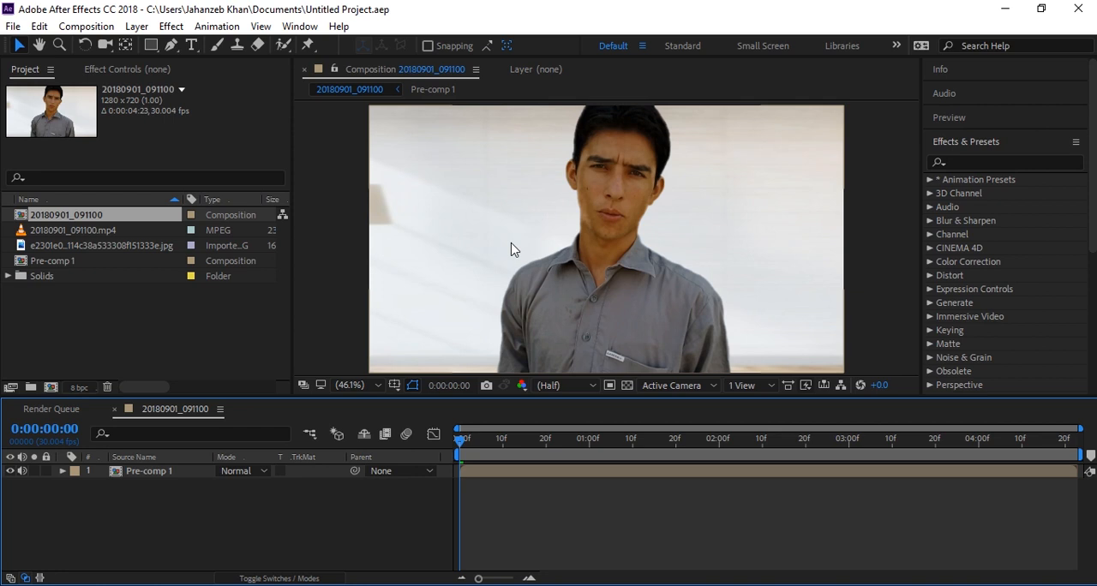
mouse_move(717, 199)
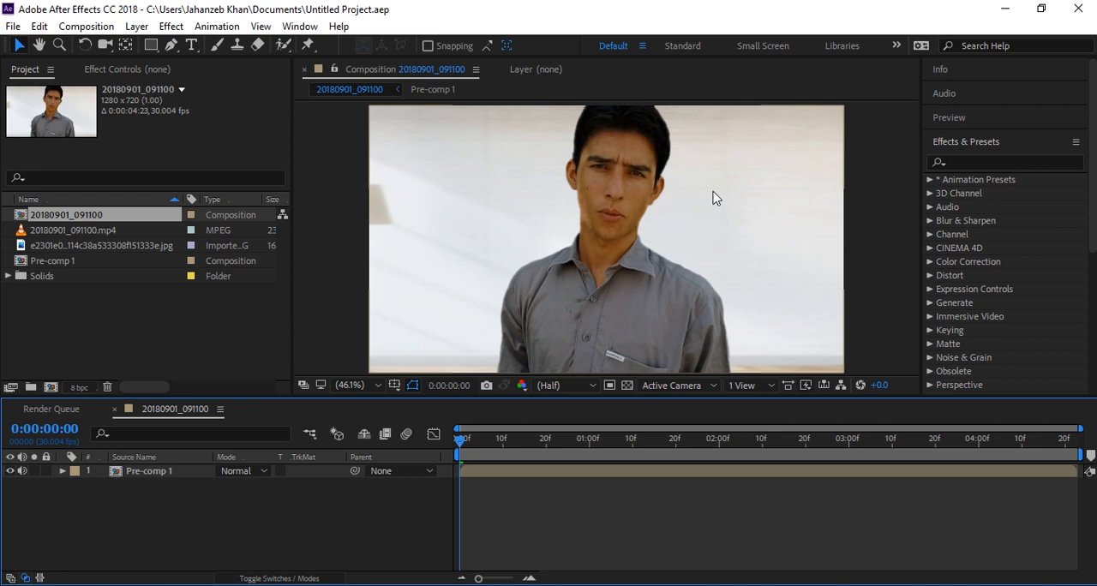
mouse_move(753, 175)
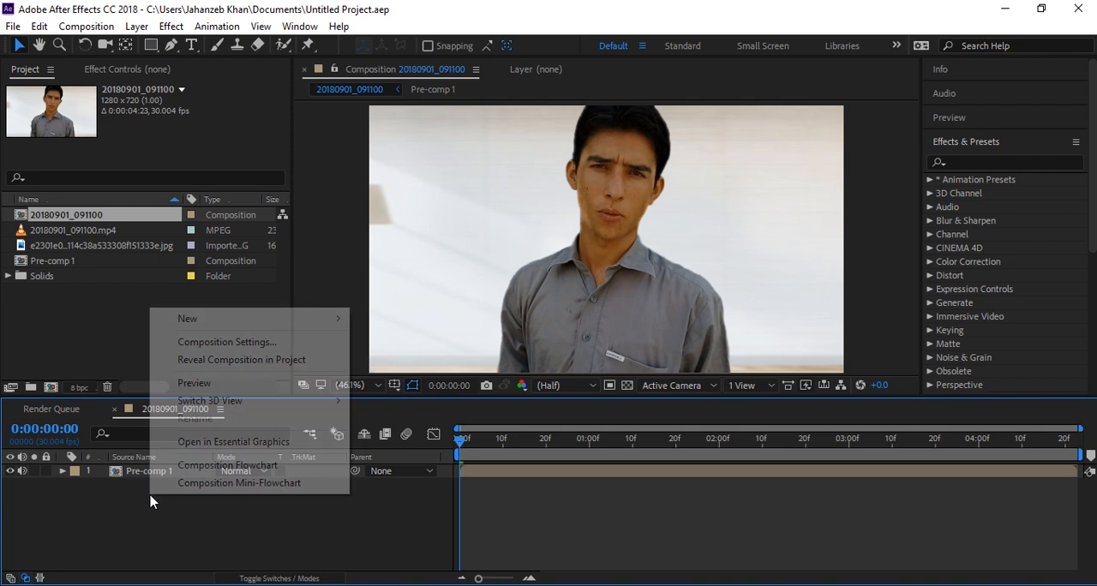
mouse_move(248, 341)
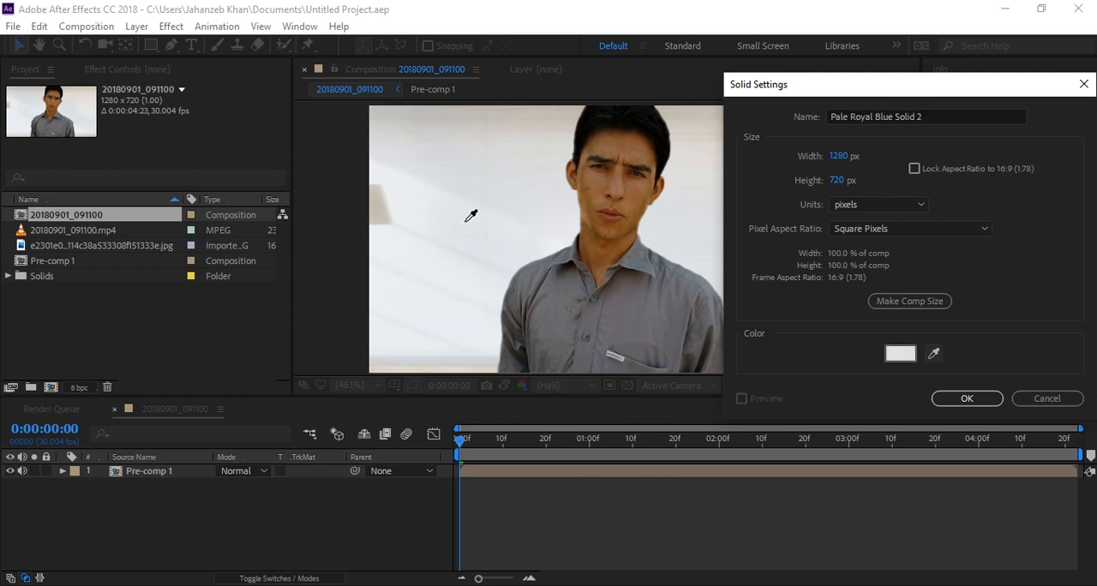
mouse_move(515, 186)
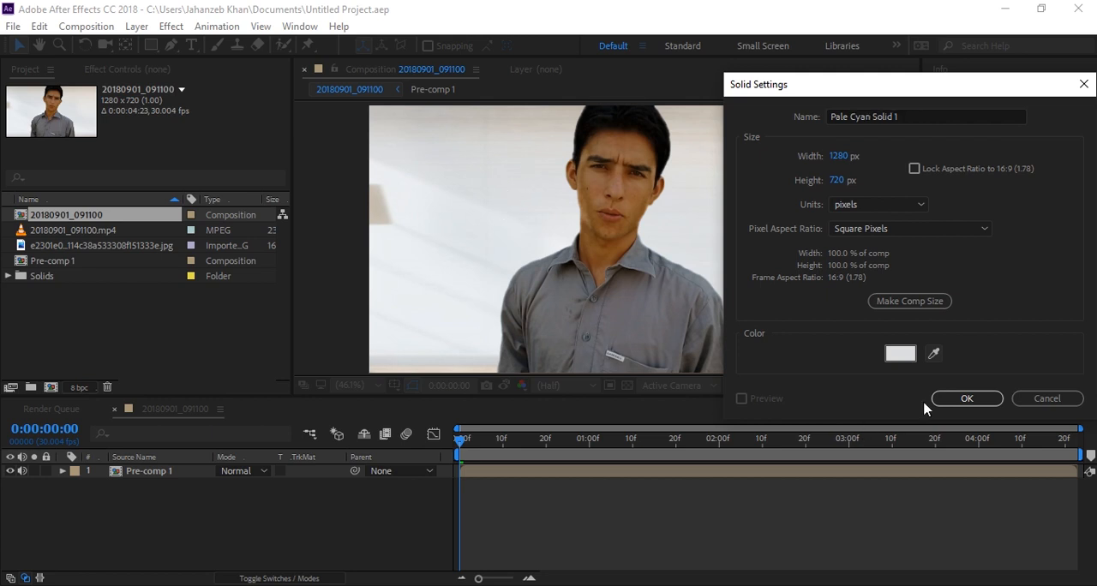
Step: Confirm the Solid Settings to create the full-frame Pale Cyan Solid 1 layer
left_click(967, 397)
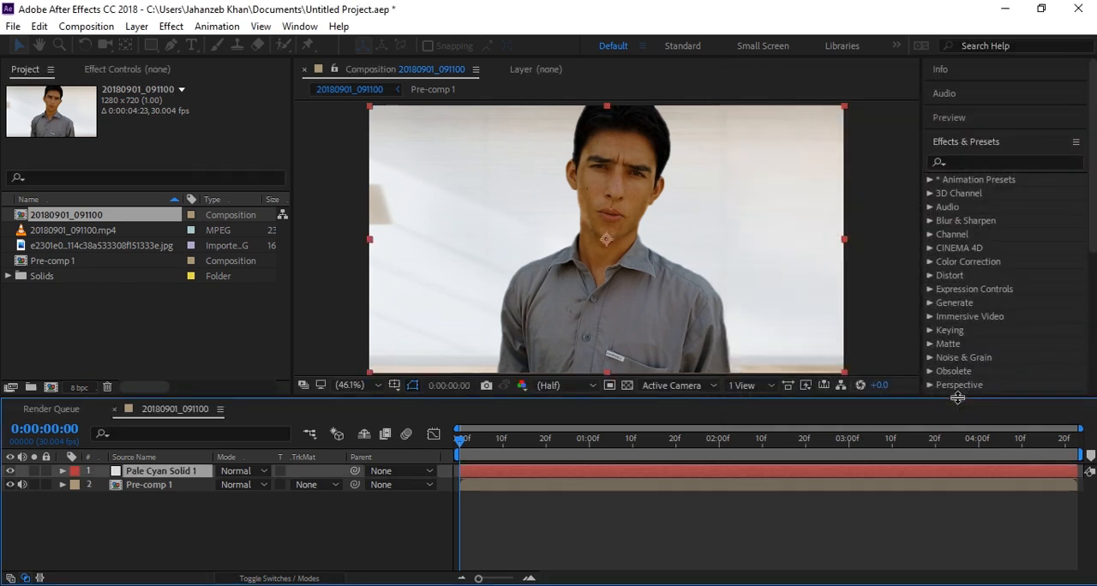
Step: Hide Pale Cyan Solid 1 and reorder so Pre-comp 1 sits above it, selected
left_click(157, 470)
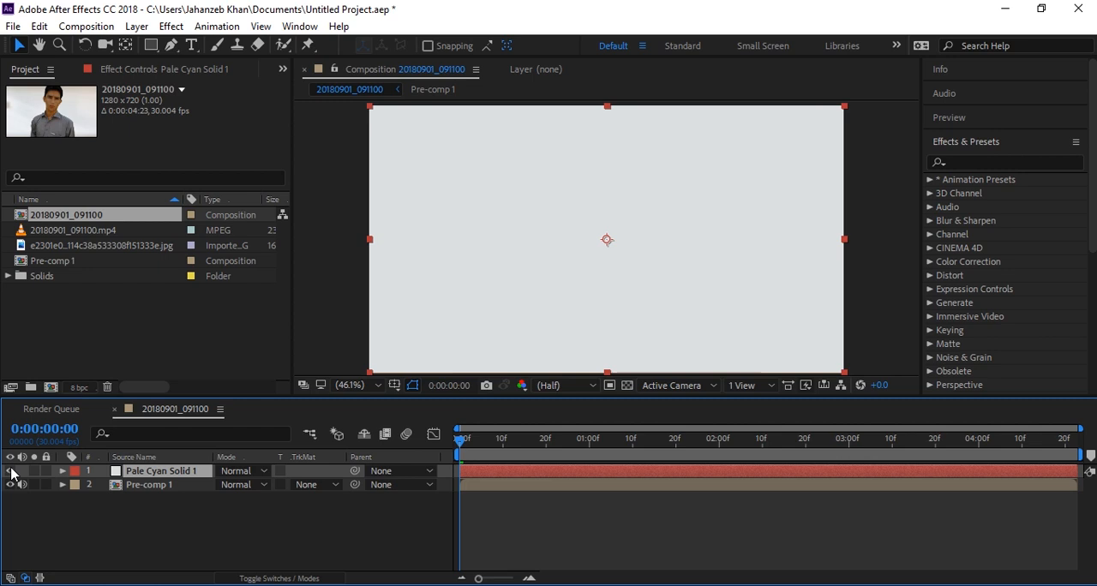
left_click(147, 483)
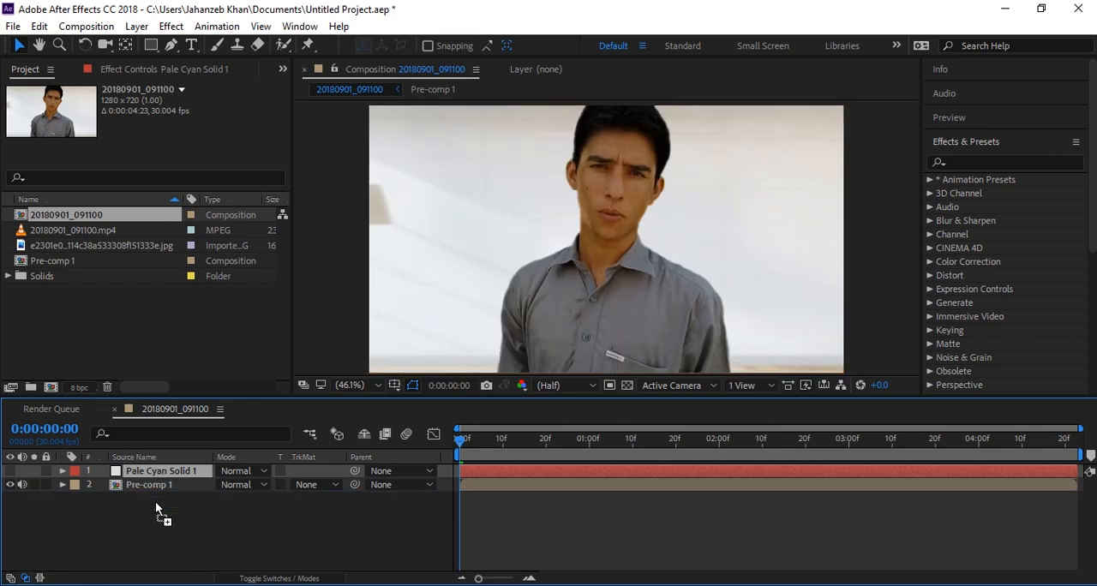
left_click_drag(158, 470, 157, 489)
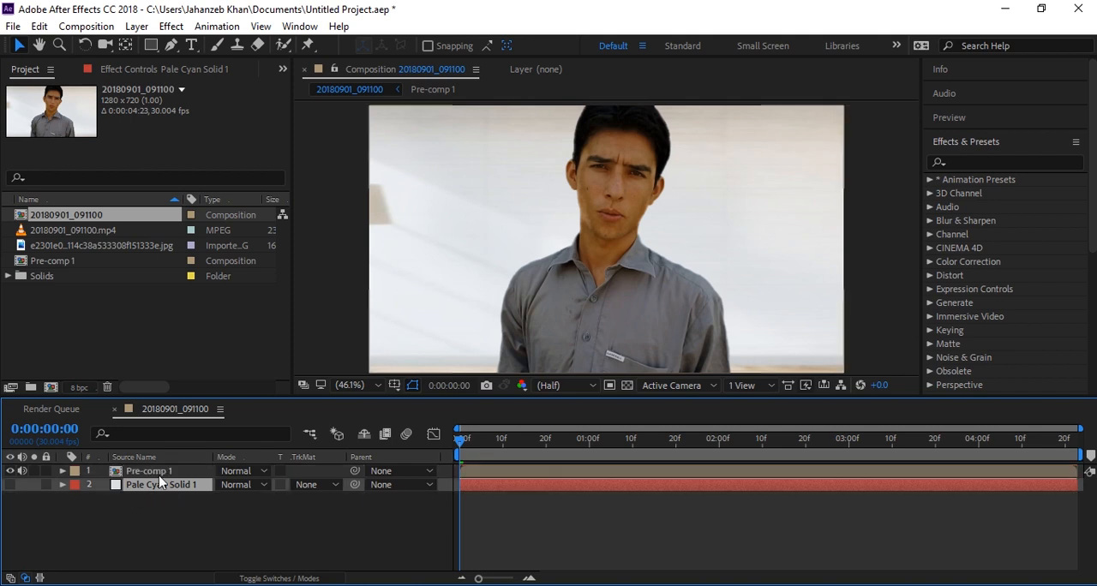
left_click(147, 470)
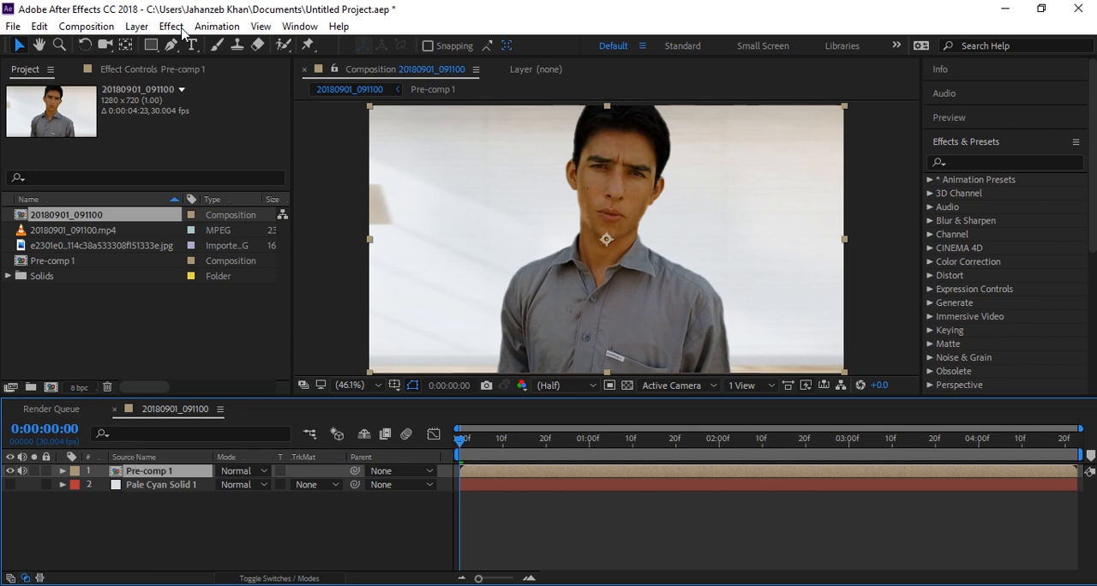
Step: Apply a Keying > Difference Matte effect to Pre-comp 1
left_click(172, 25)
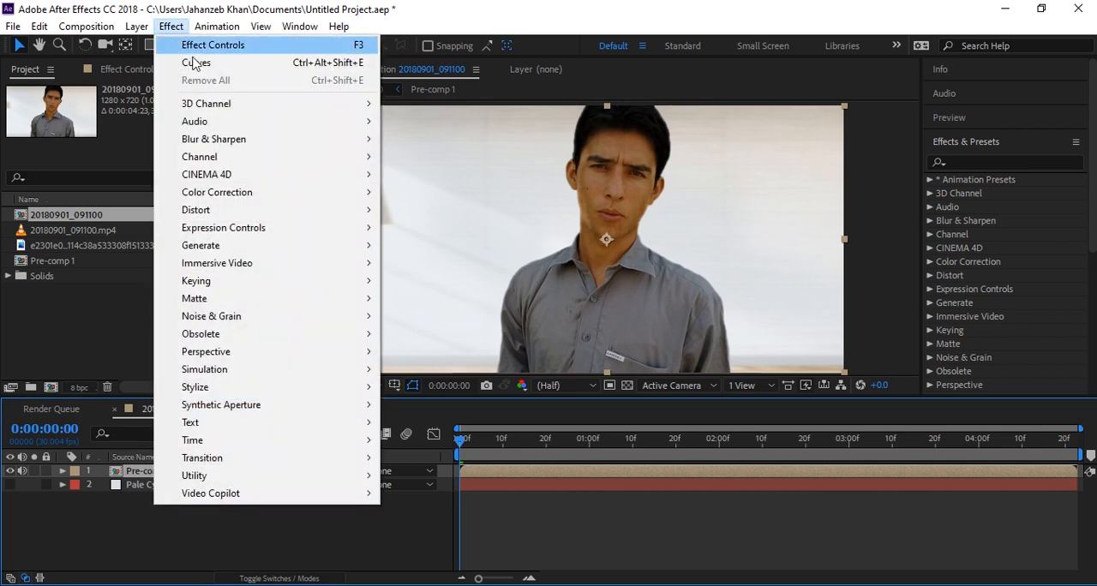
mouse_move(195, 282)
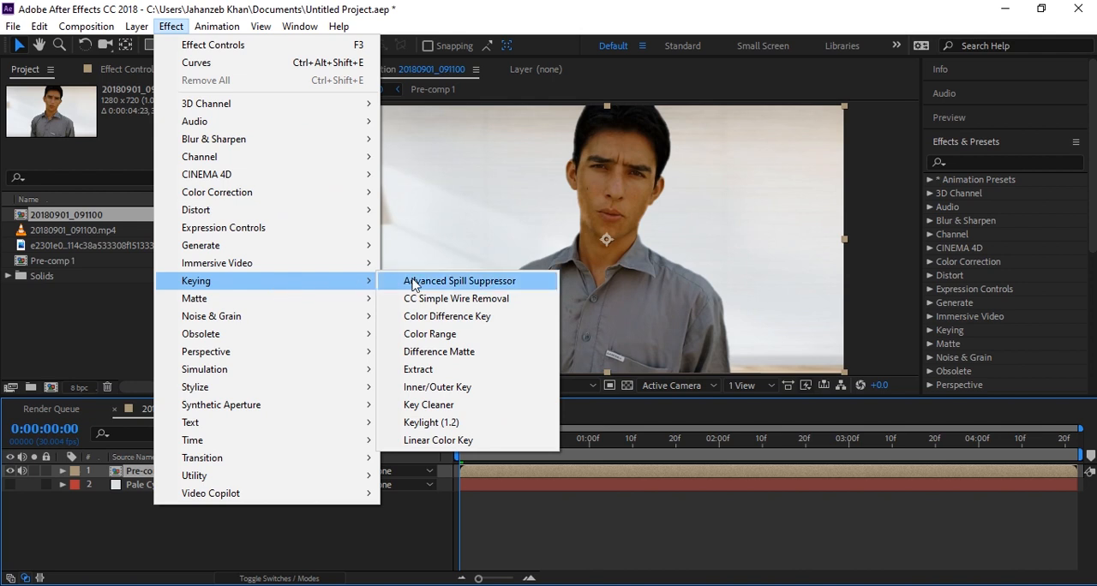
mouse_move(461, 351)
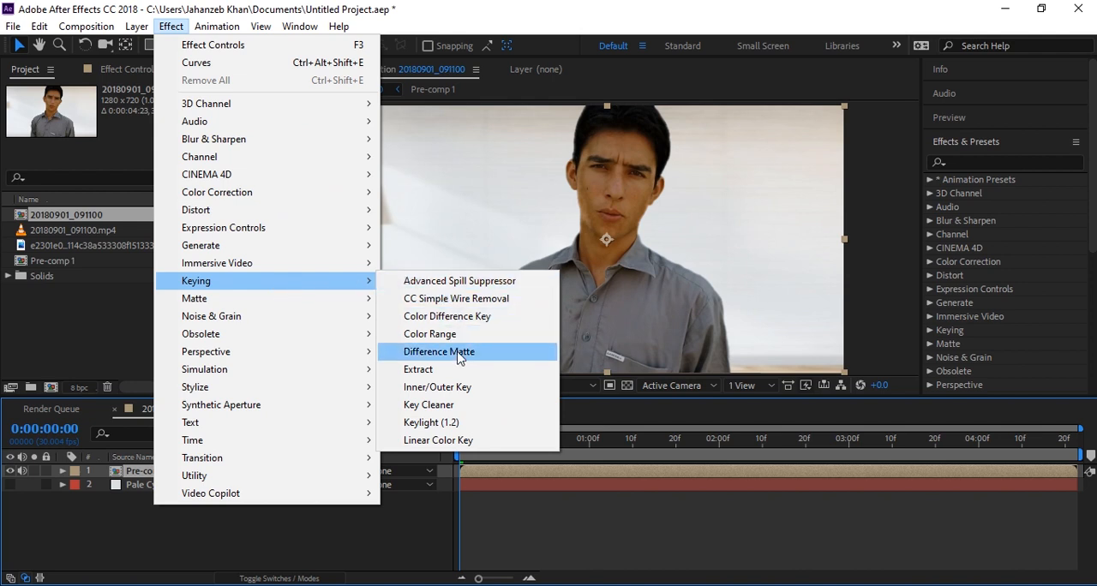
left_click(439, 351)
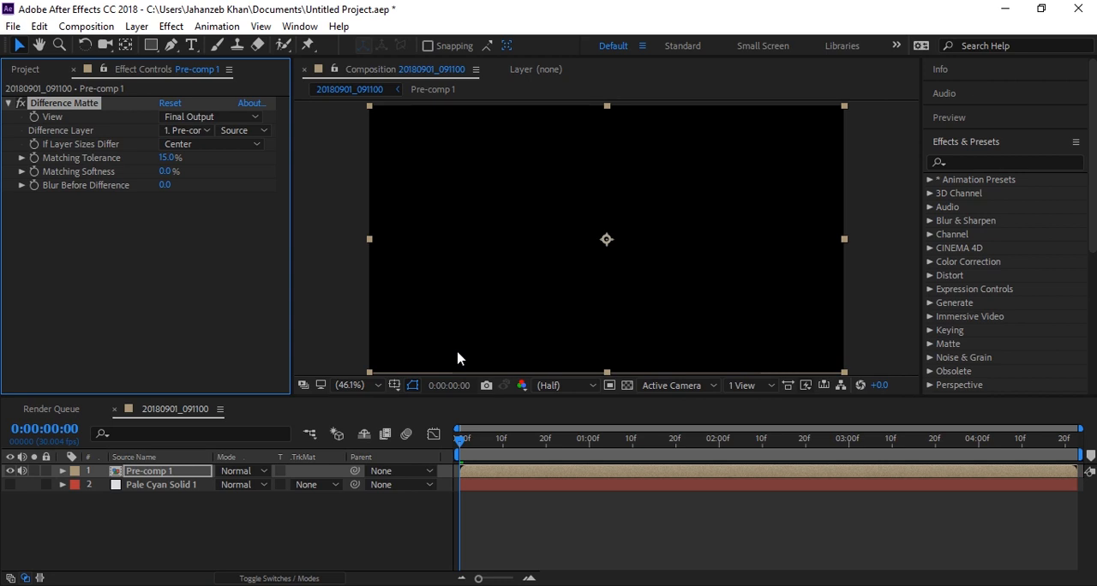
mouse_move(408, 324)
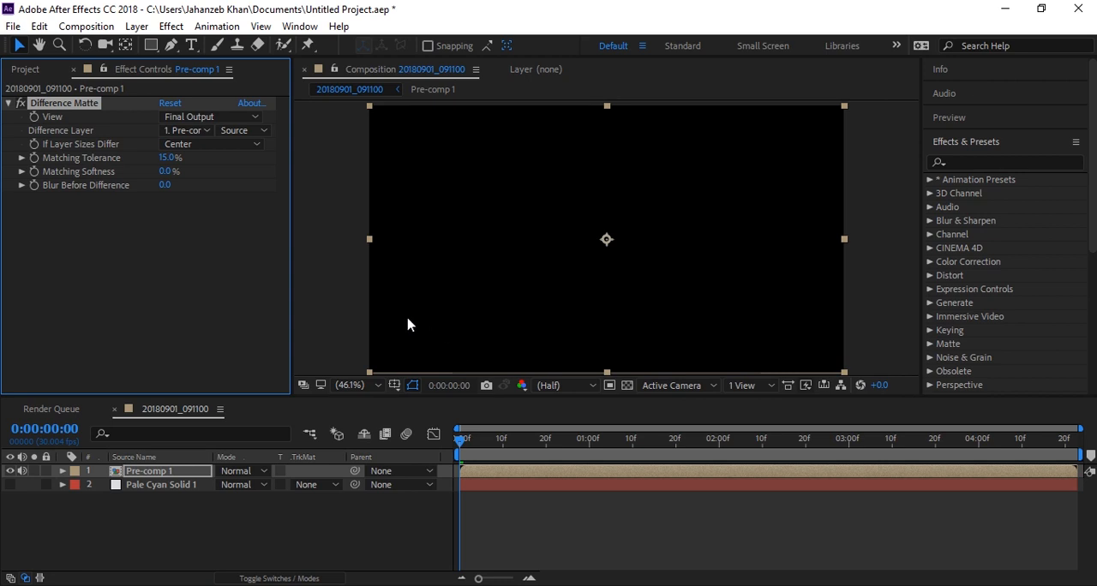
mouse_move(191, 401)
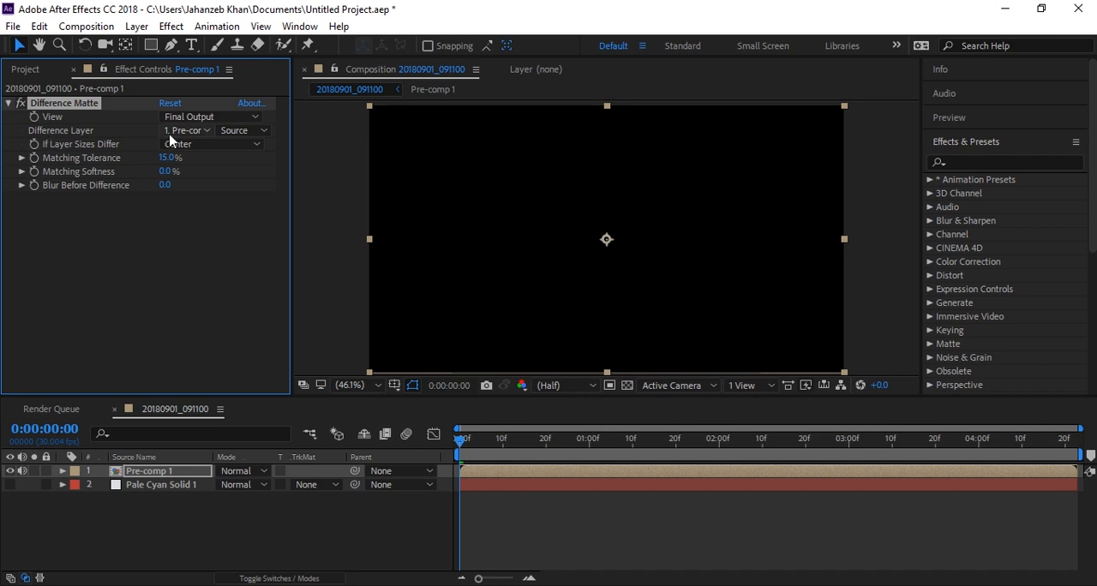
Step: Set the Difference Matte's Difference Layer to Pale Cyan Solid 1
left_click(185, 131)
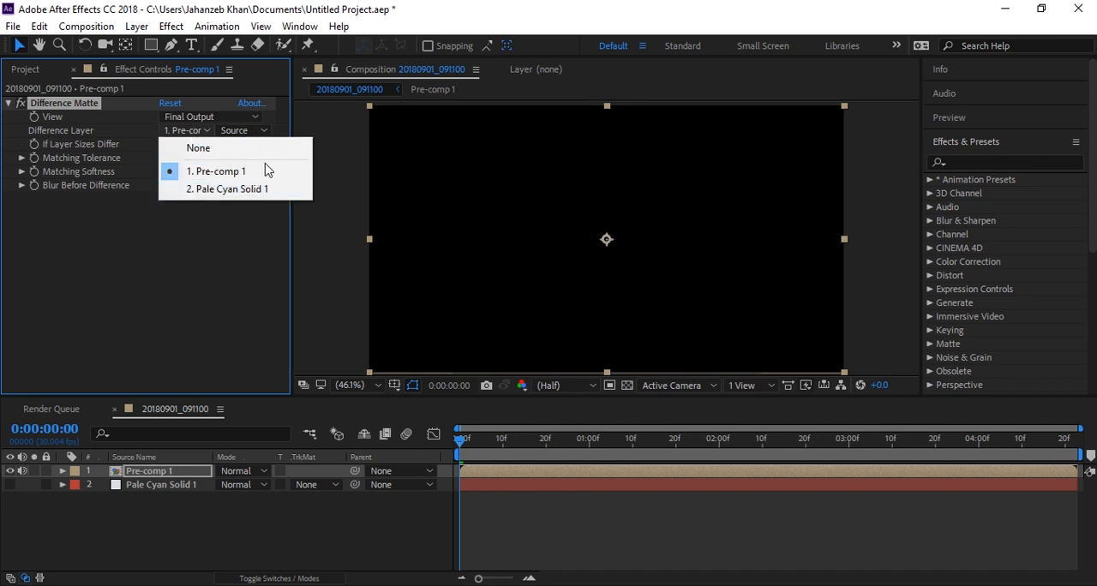
mouse_move(227, 188)
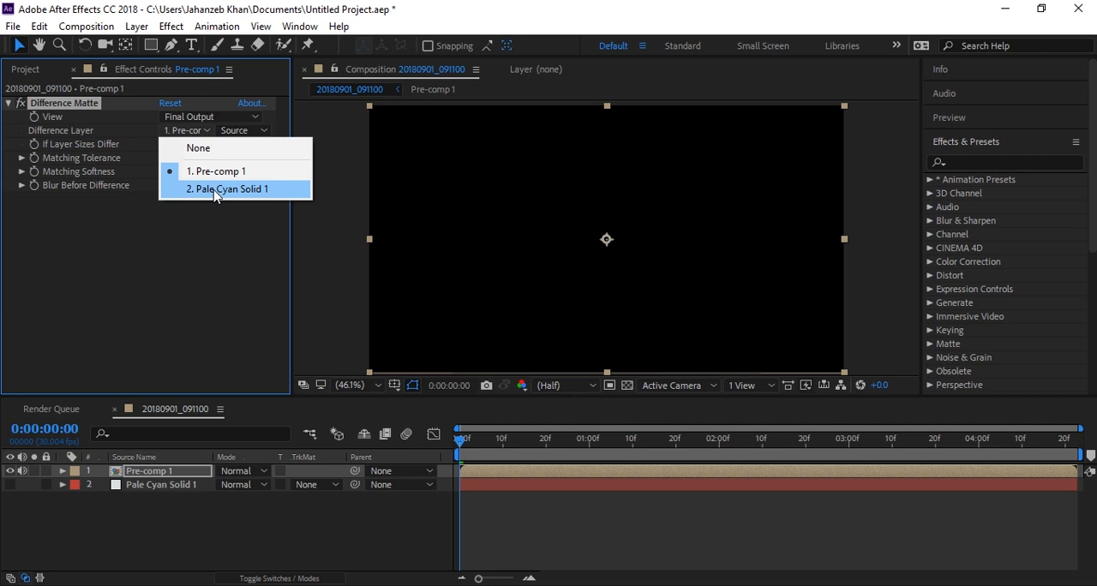
left_click(228, 189)
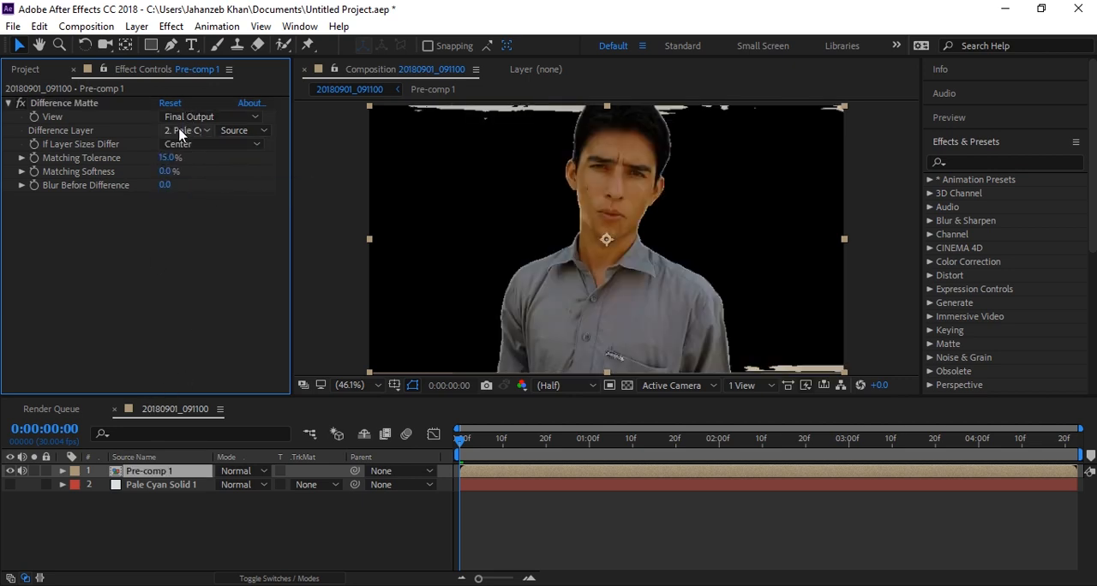
left_click(185, 130)
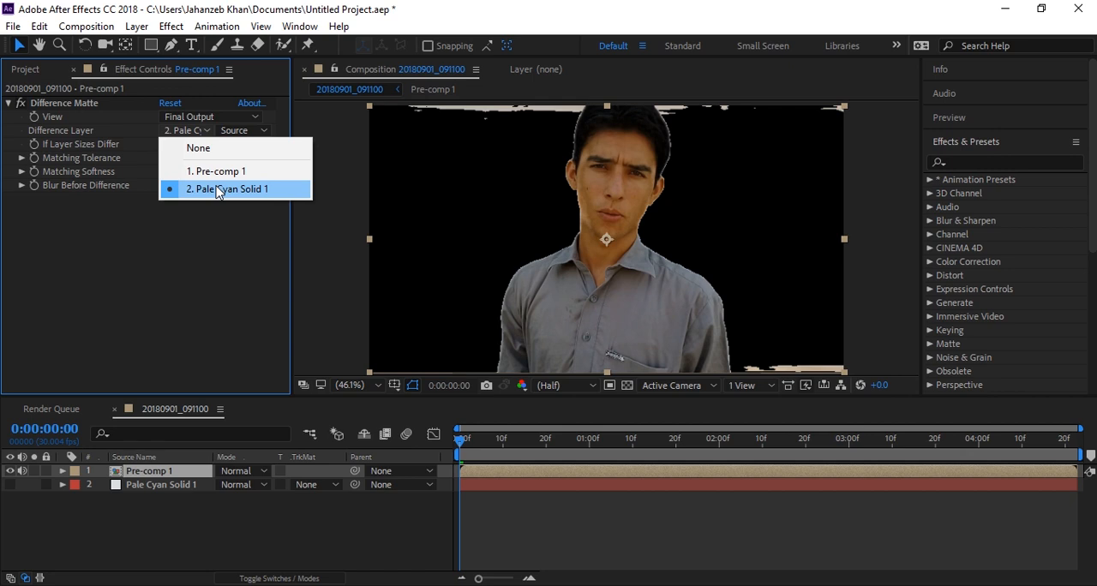
left_click(230, 189)
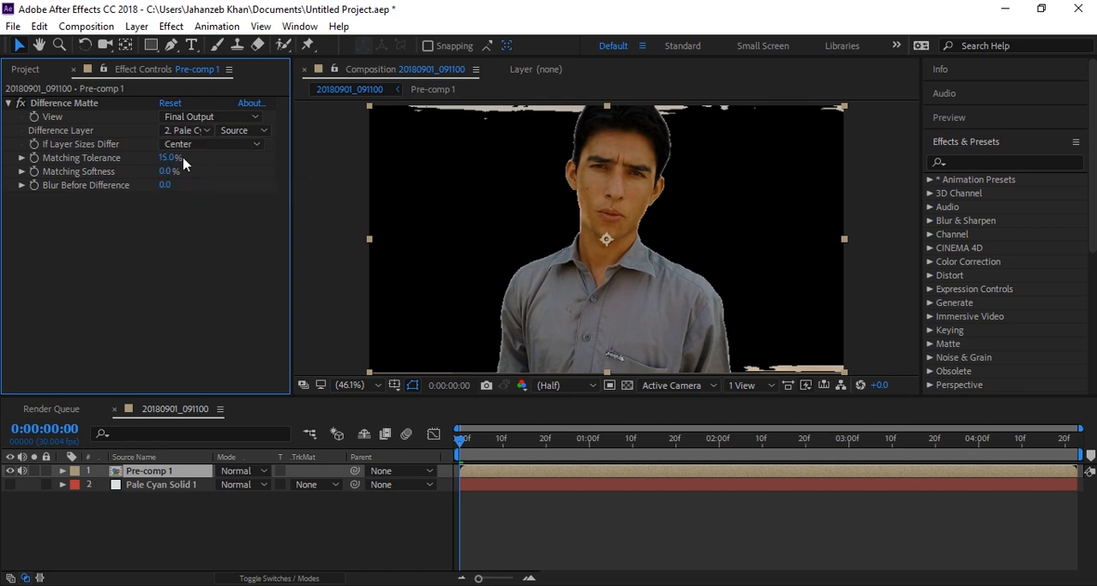
mouse_move(168, 167)
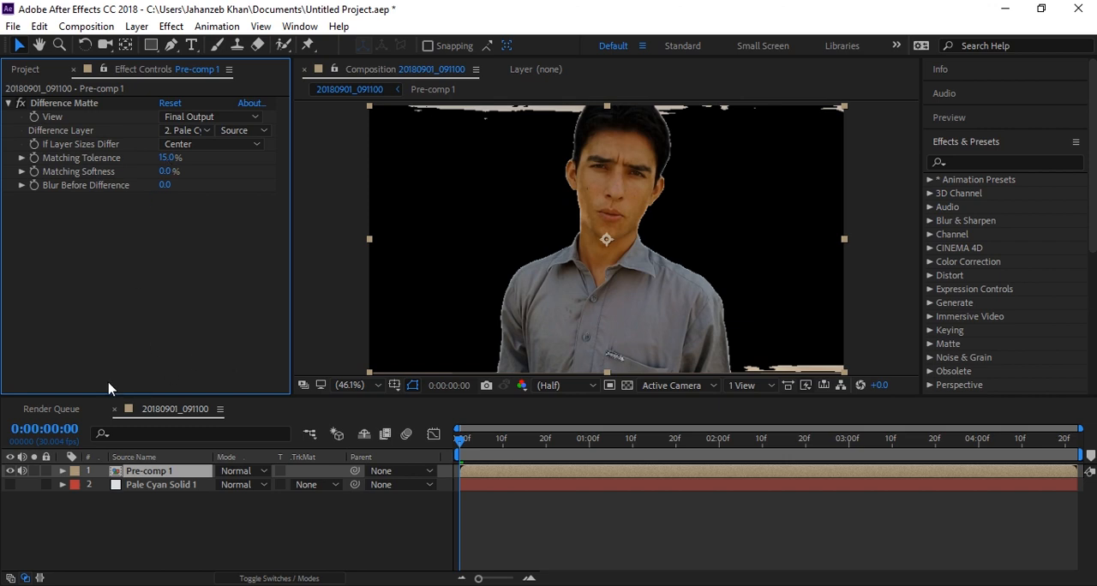
mouse_move(3, 101)
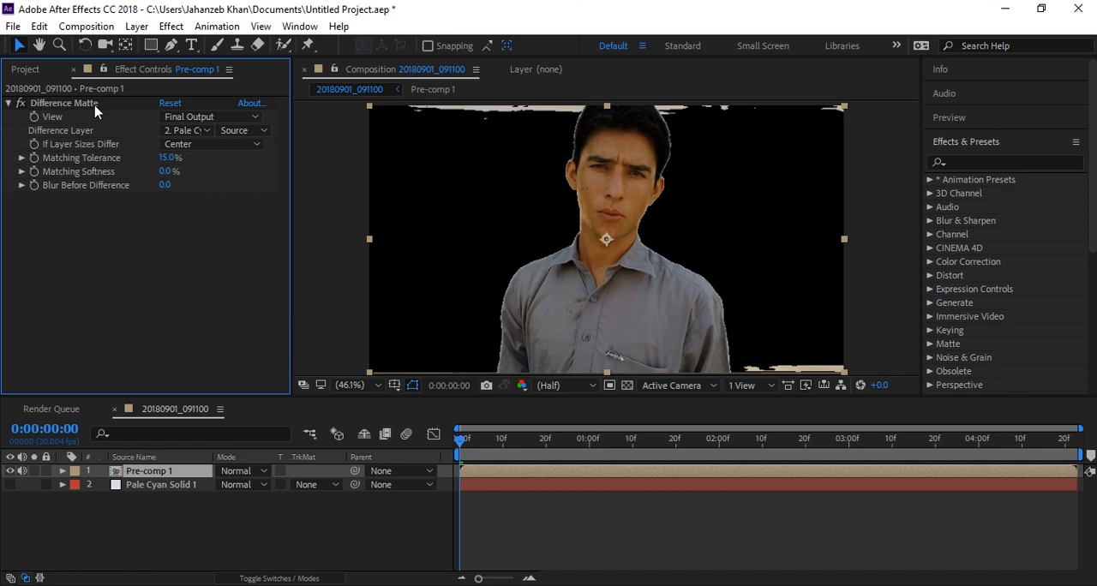
mouse_move(202, 172)
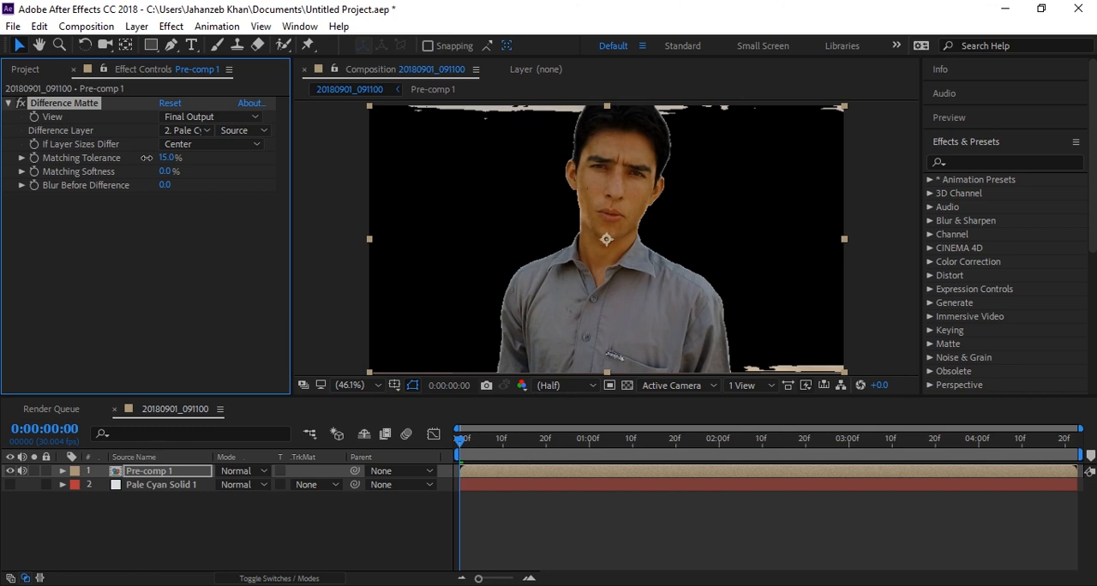
Step: Scrub the Difference Matte's Matching Tolerance through several values, settling at about 5%
left_click_drag(171, 158, 158, 158)
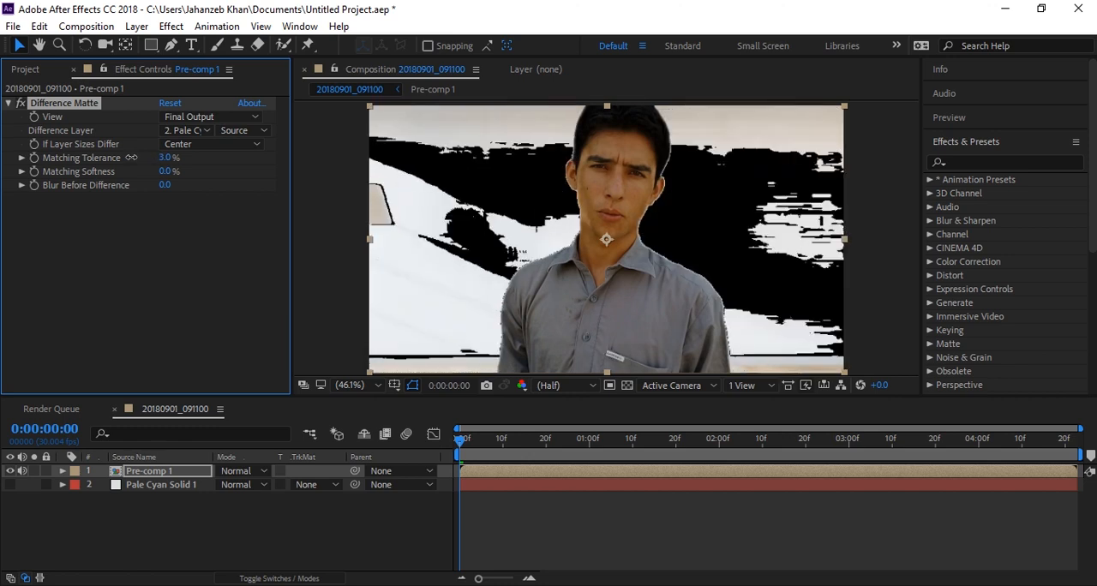
left_click(165, 158)
type("12")
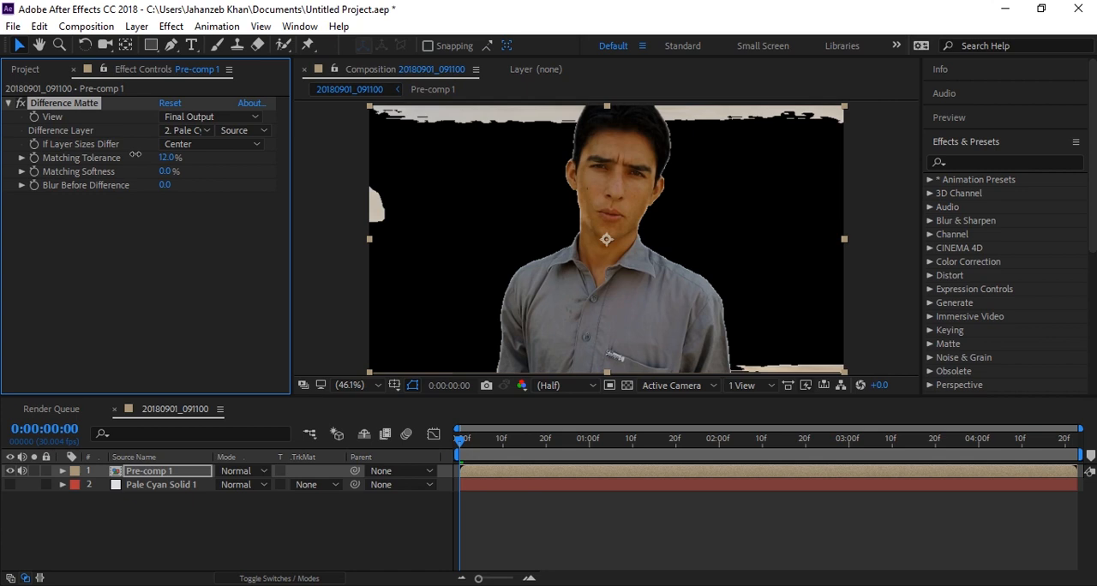
left_click_drag(172, 158, 172, 158)
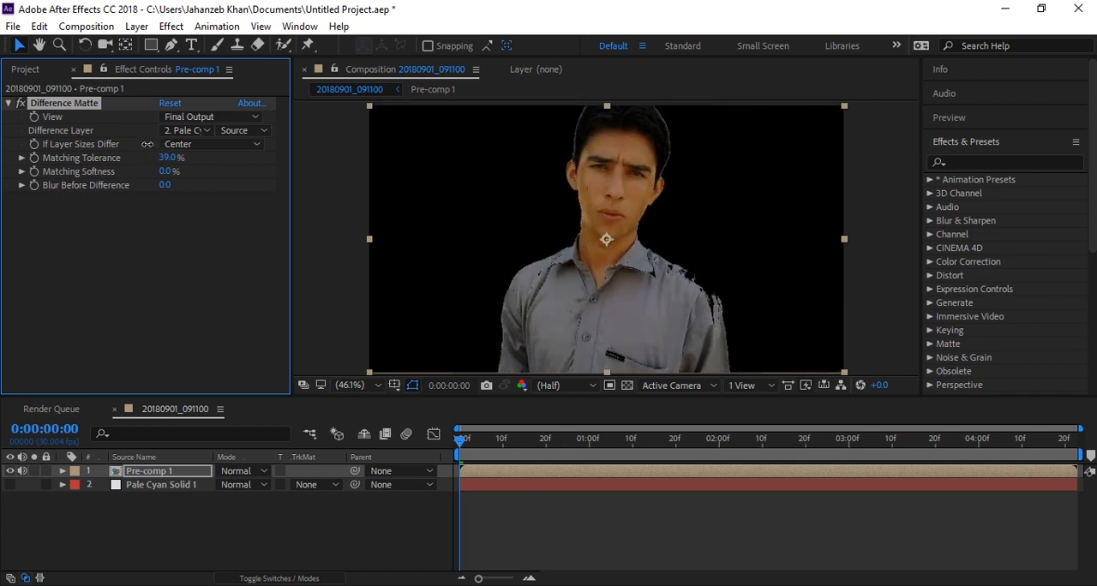
left_click_drag(171, 158, 154, 158)
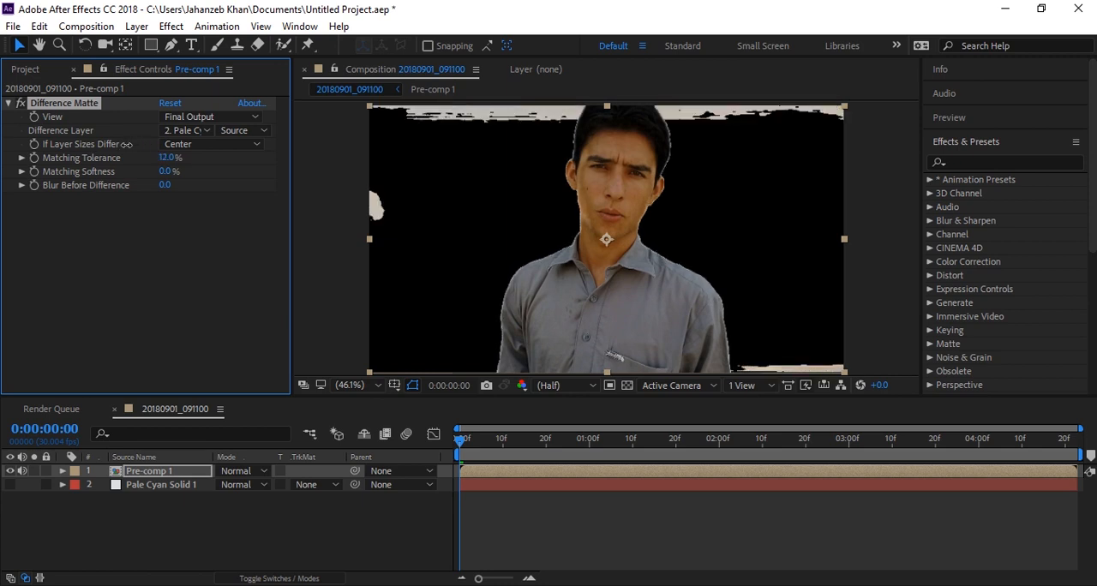
left_click(168, 158)
type("6")
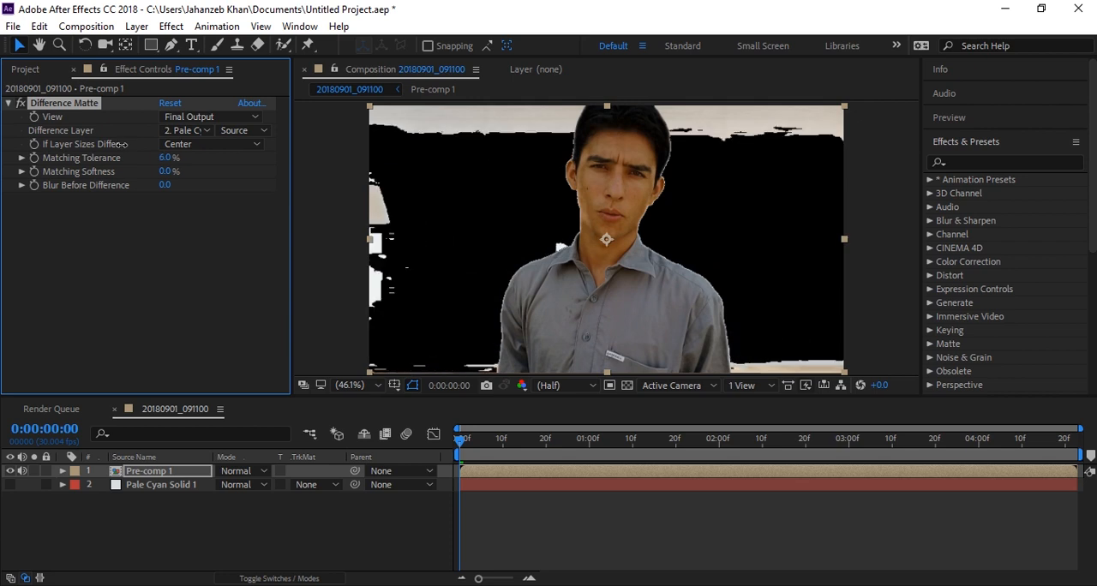
left_click_drag(169, 158, 180, 158)
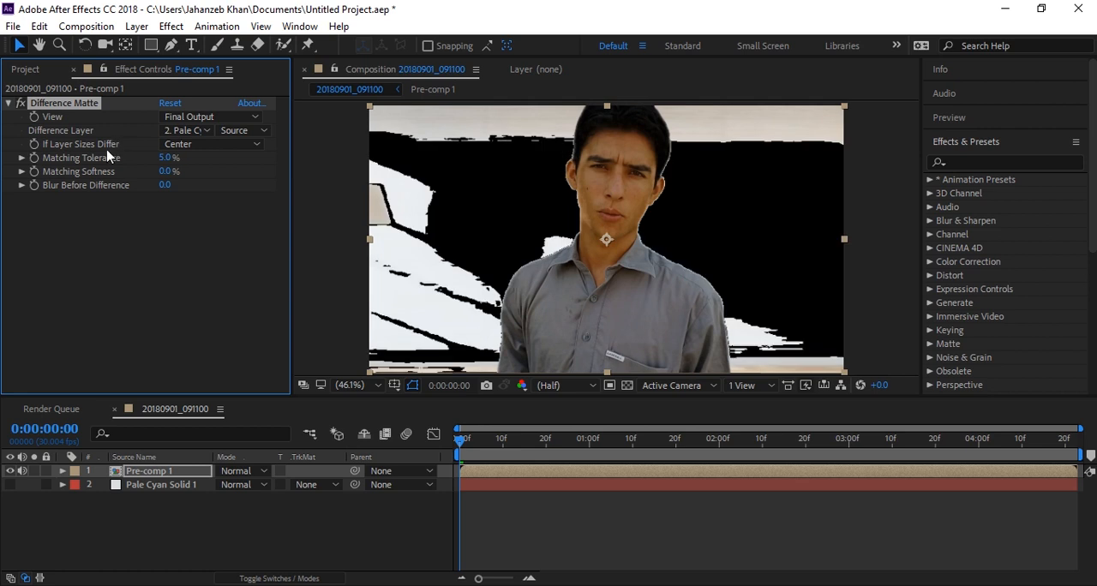
mouse_move(38, 283)
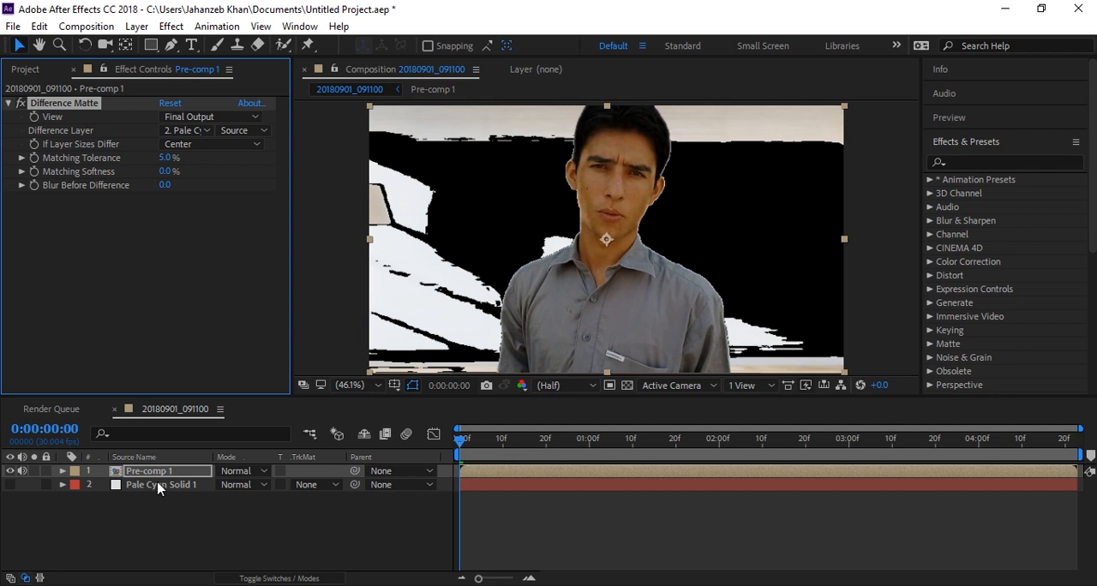
Step: Pre-compose Pre-comp 1 and the pale cyan solid into Pre-comp 2
left_click(151, 483)
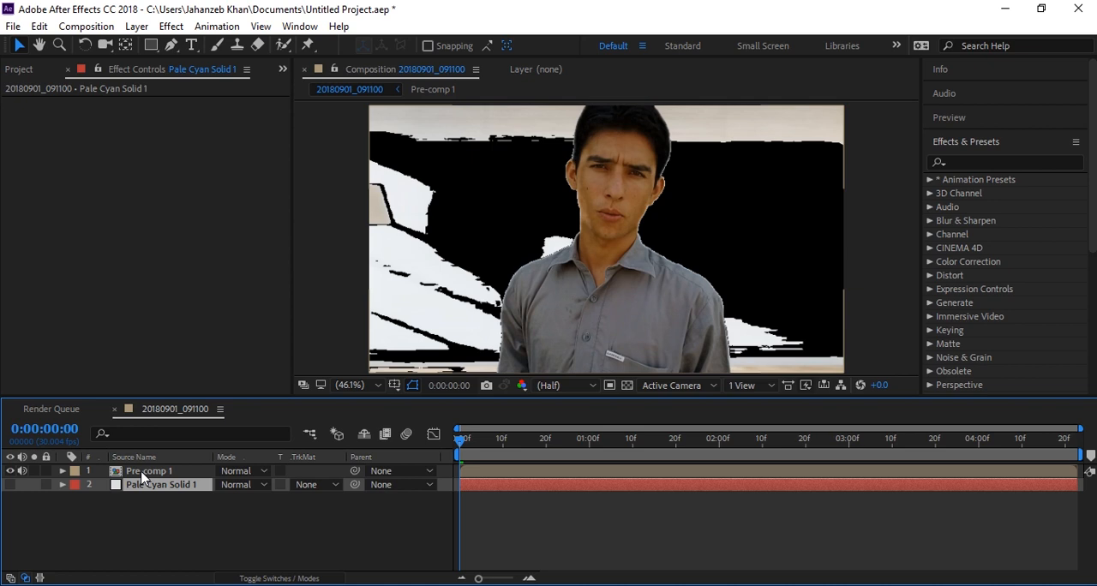
left_click(151, 469)
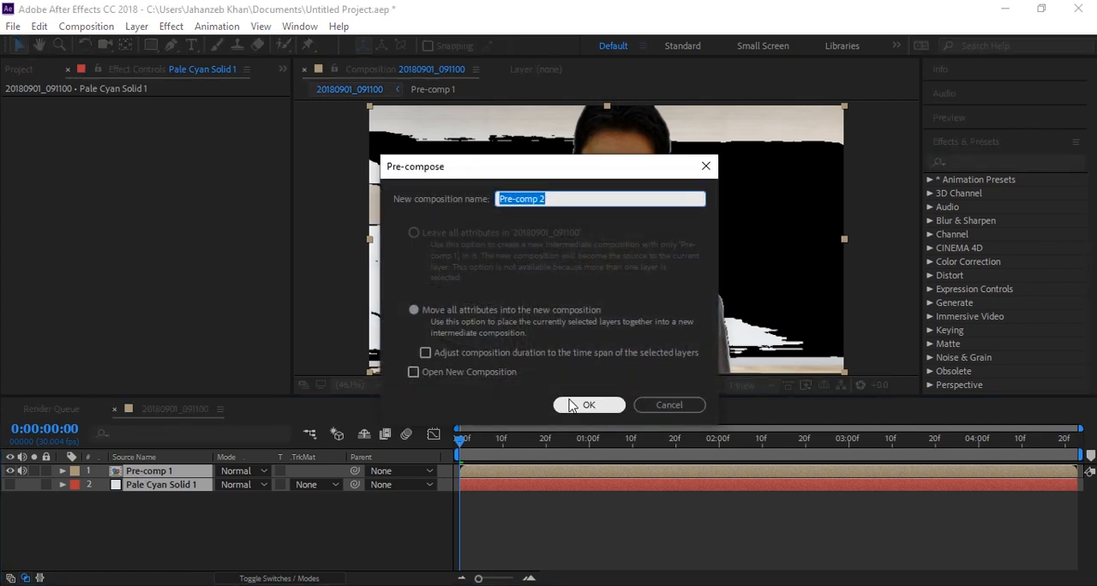
left_click(590, 405)
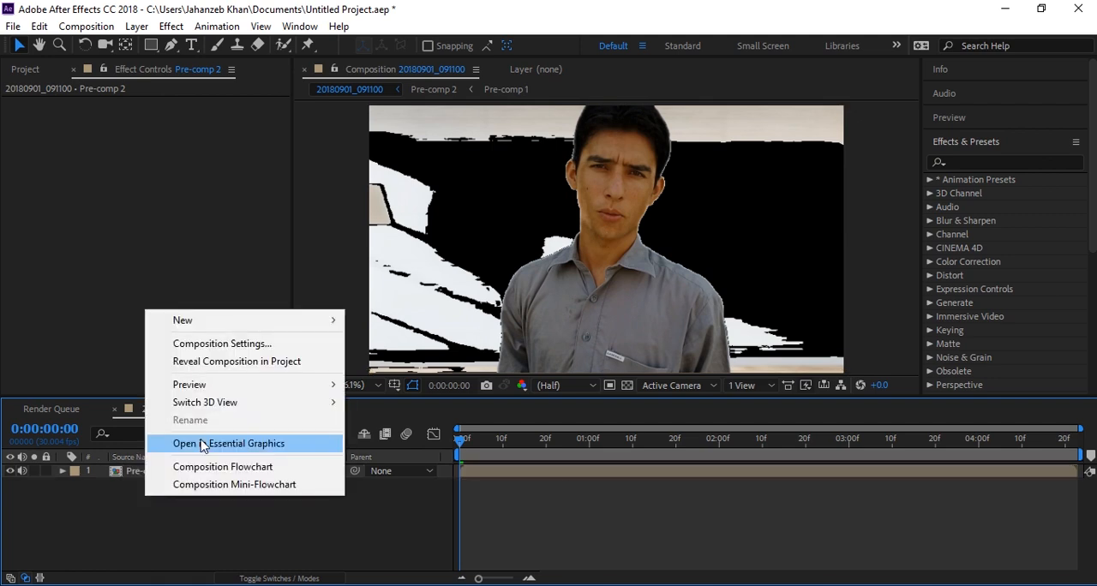
mouse_move(182, 319)
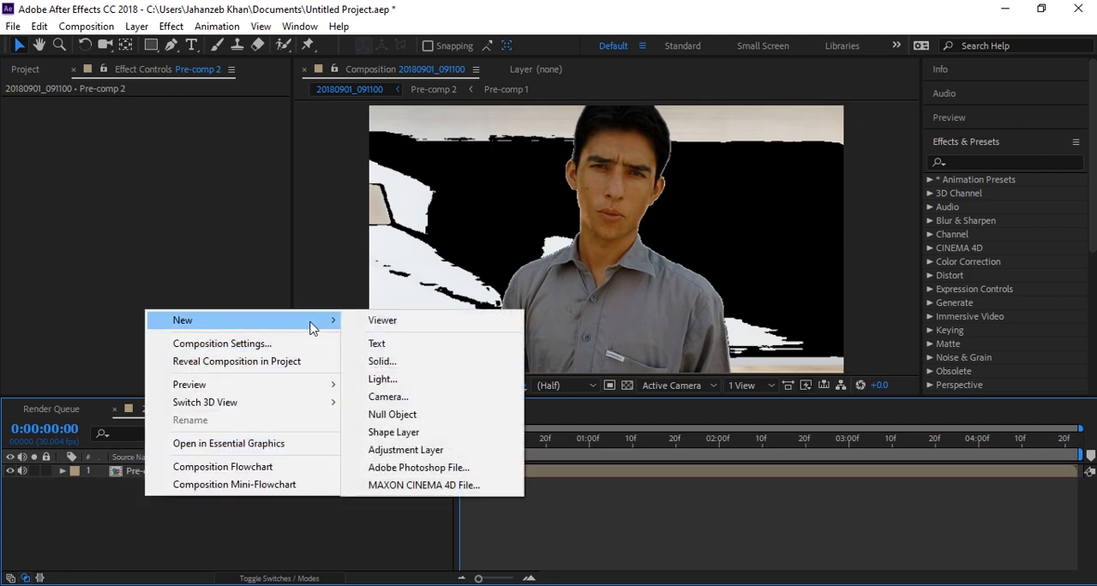
Step: Create a new Pale Royal Blue Solid 2 layer via New > Solid
left_click(383, 360)
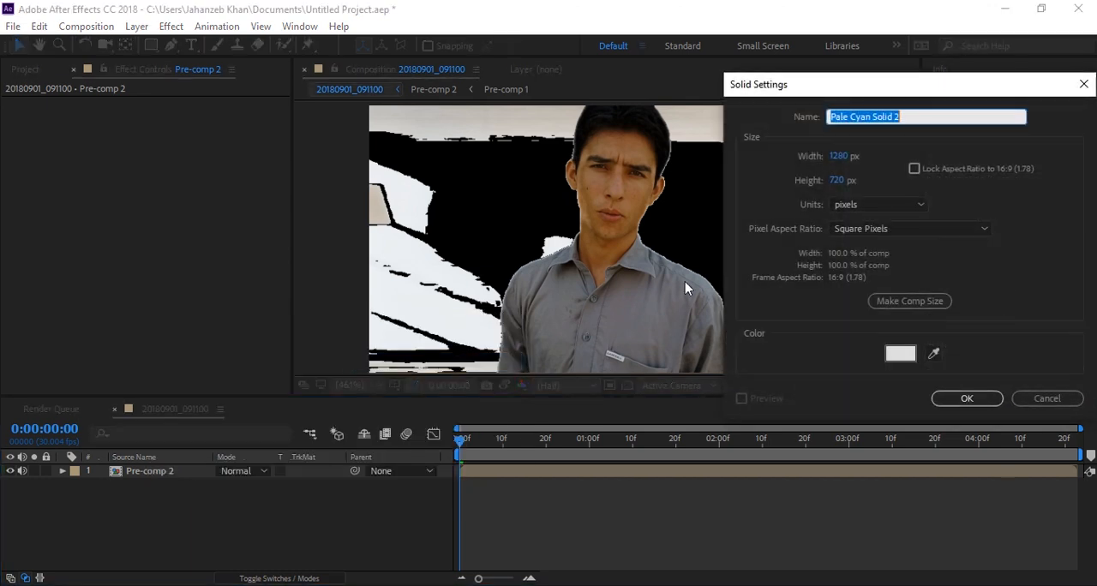
left_click(900, 353)
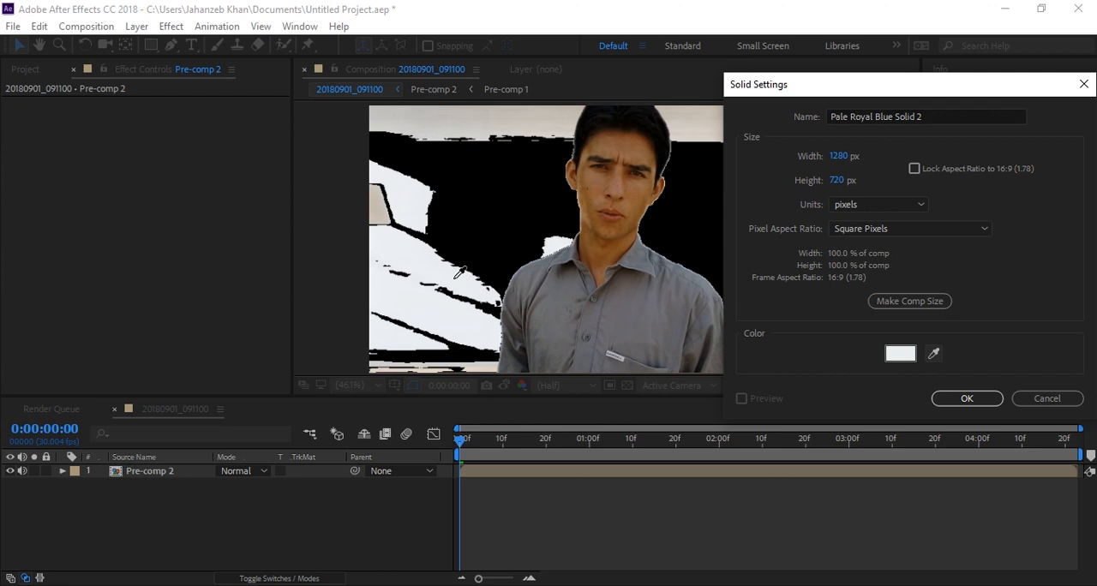
mouse_move(530, 278)
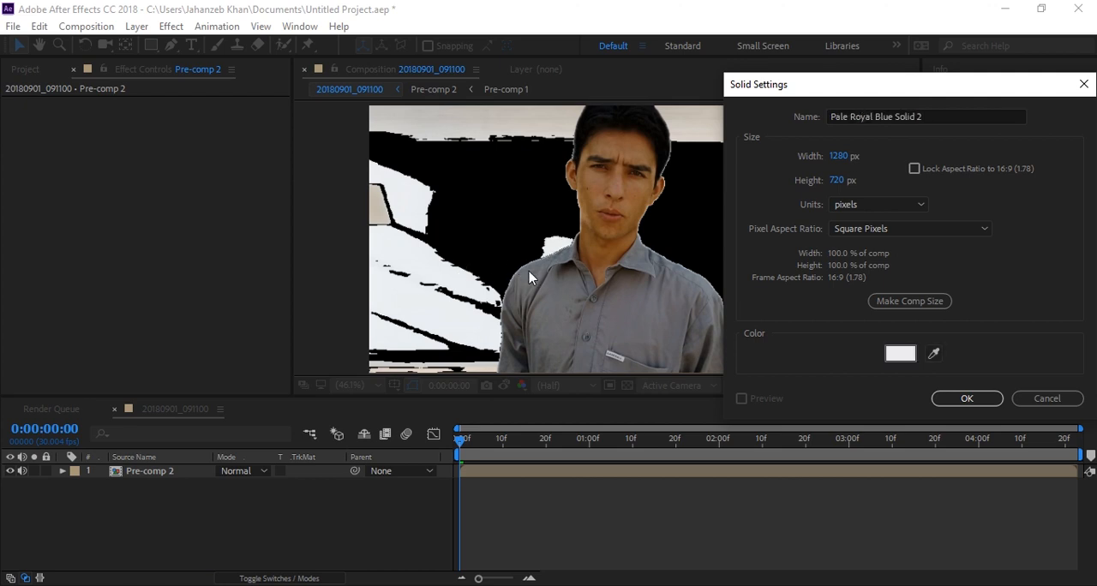
left_click(967, 398)
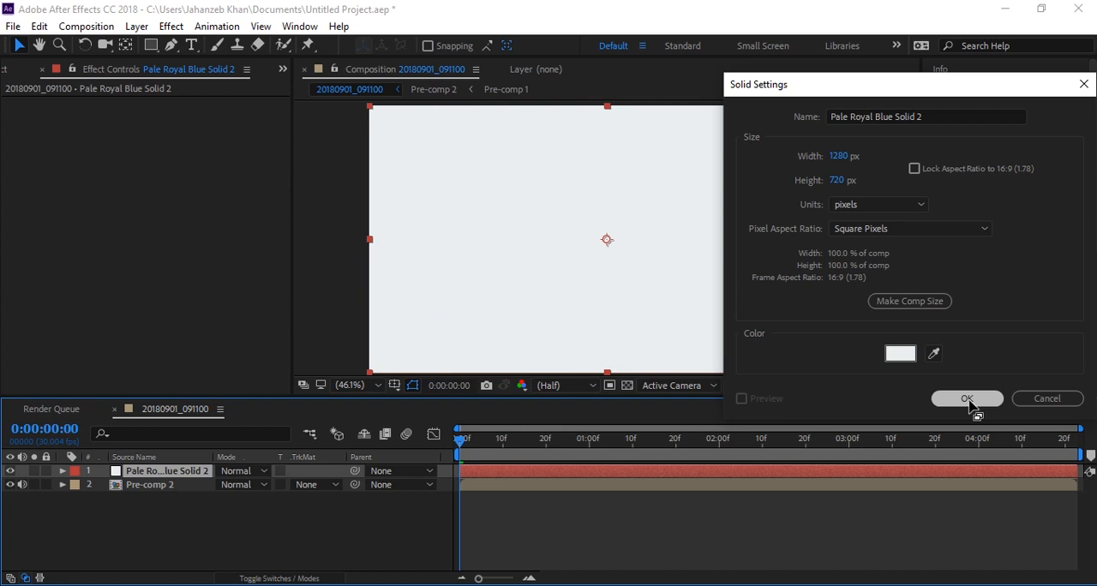
left_click(967, 398)
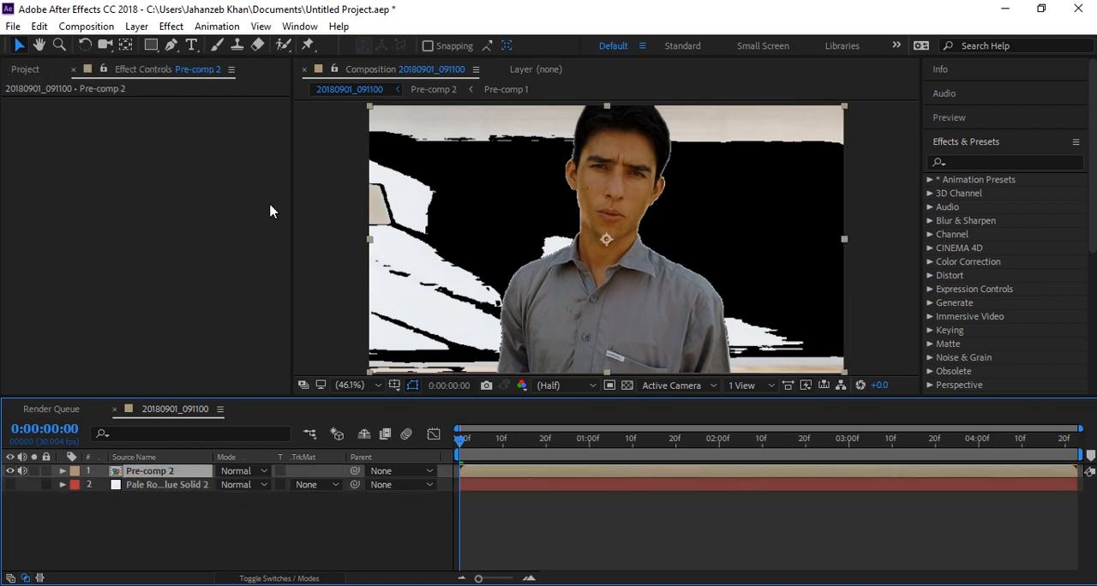
Step: Apply a Difference Matte to Pre-comp 2 using Pale Royal Blue Solid 2 as the difference layer
left_click(171, 26)
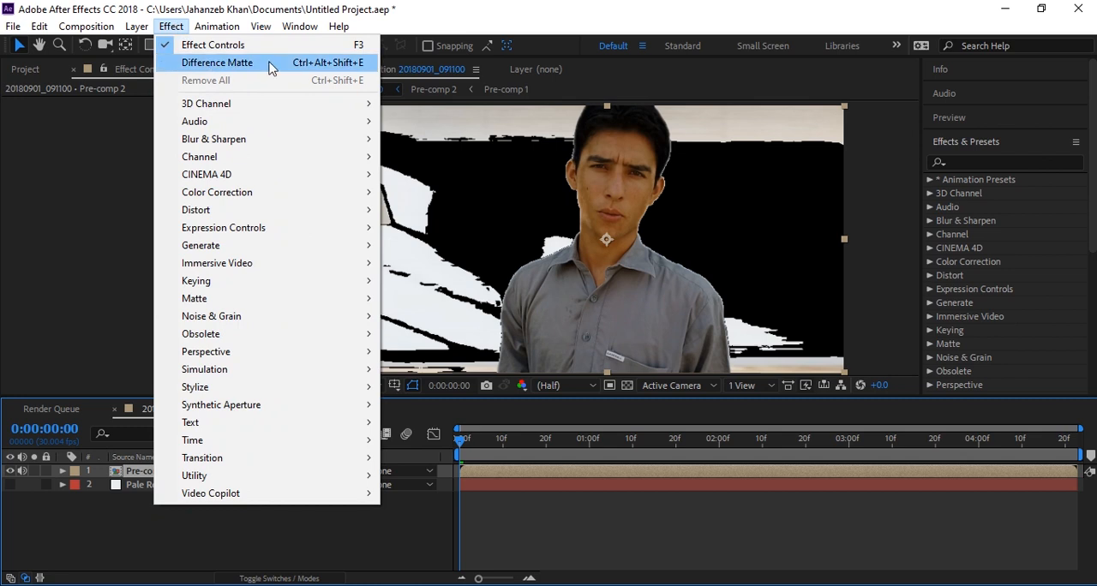
mouse_move(290, 67)
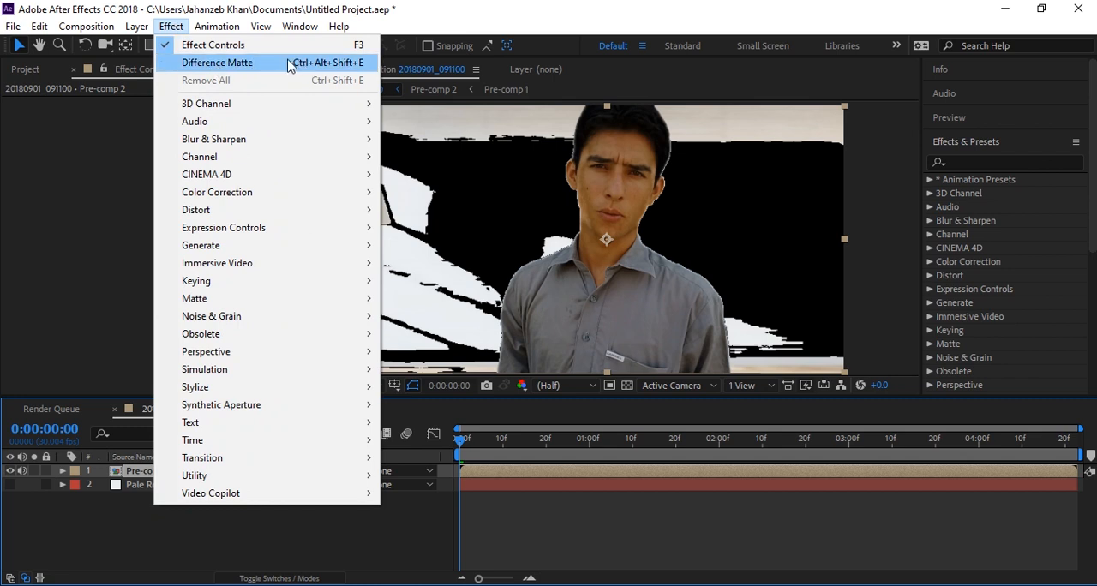
left_click(218, 62)
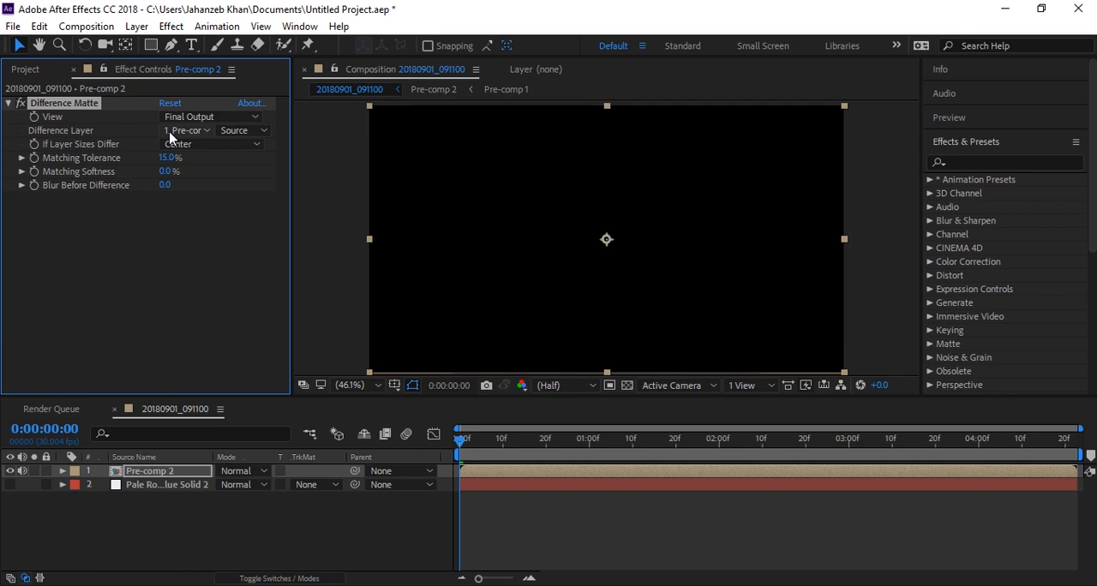
left_click(185, 131)
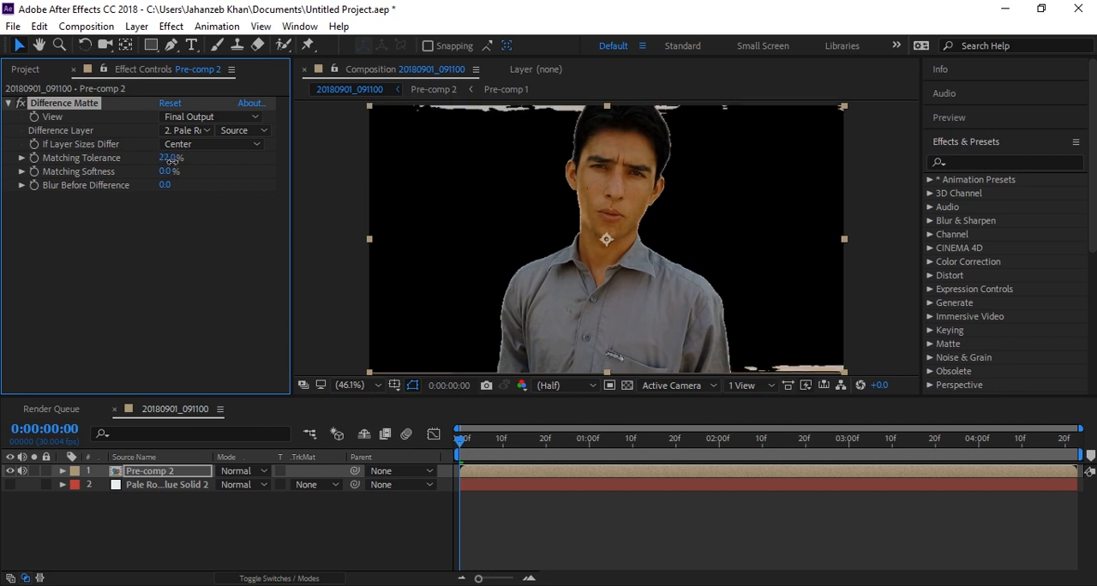
Step: Scrub Pre-comp 2's Matching Tolerance up and down until most of the wall clears while keeping the face
left_click_drag(171, 157, 206, 158)
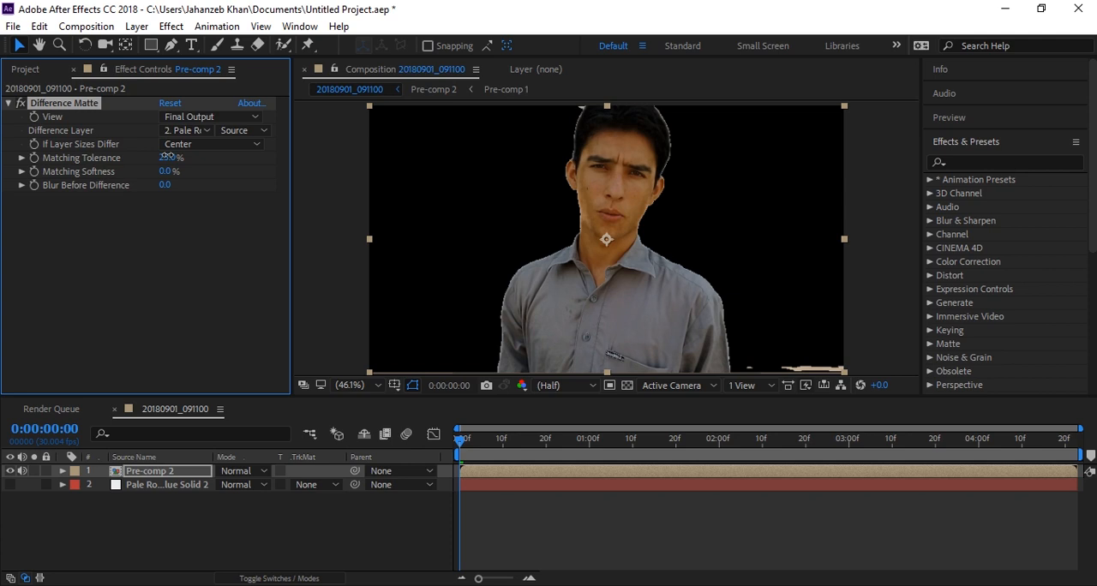
left_click_drag(171, 158, 168, 158)
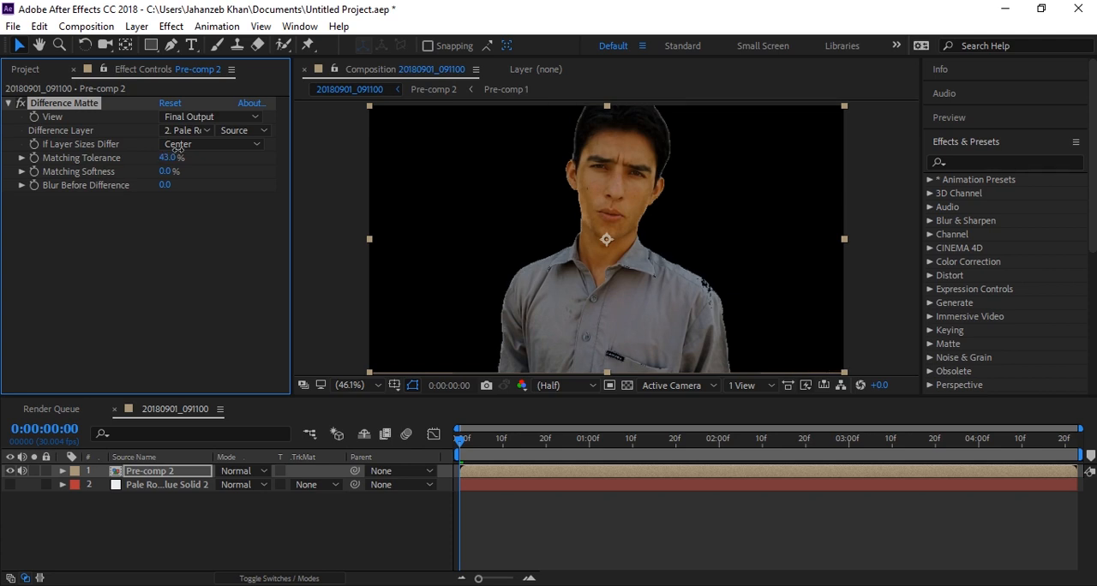
left_click_drag(171, 158, 161, 158)
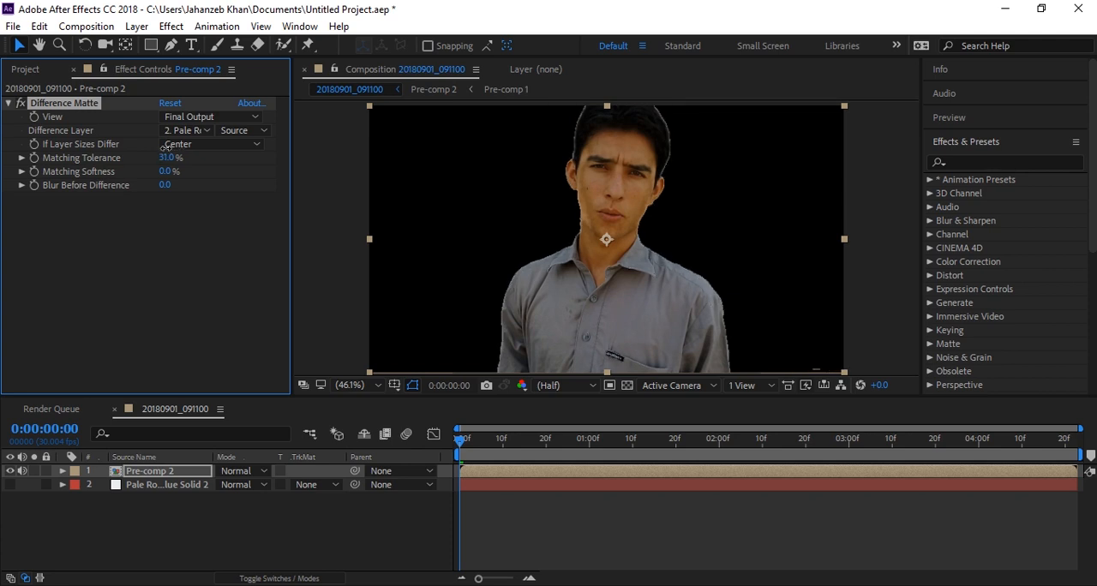
left_click_drag(171, 158, 158, 158)
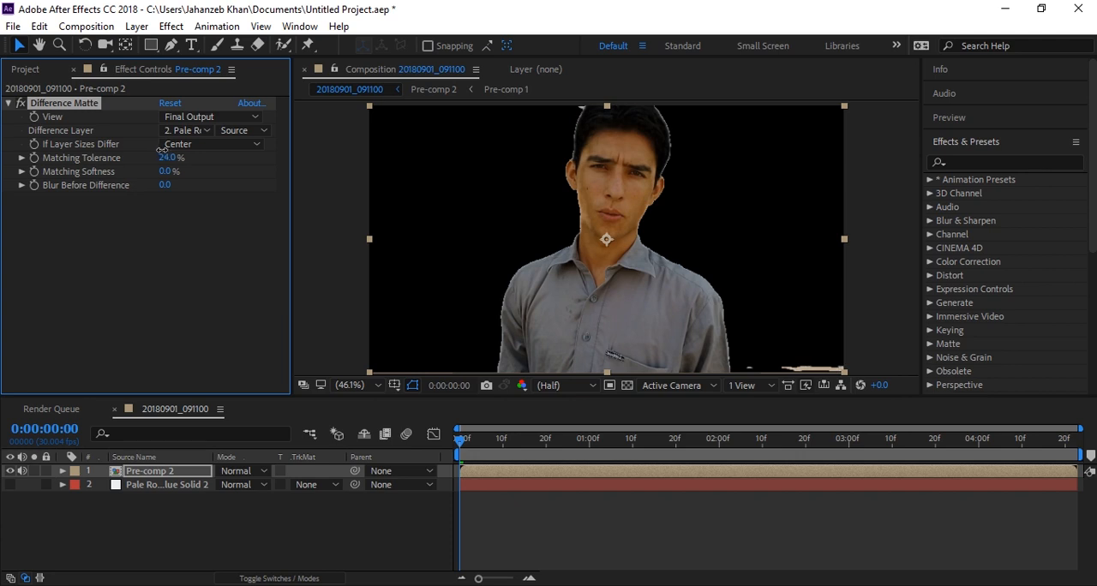
left_click_drag(172, 157, 172, 158)
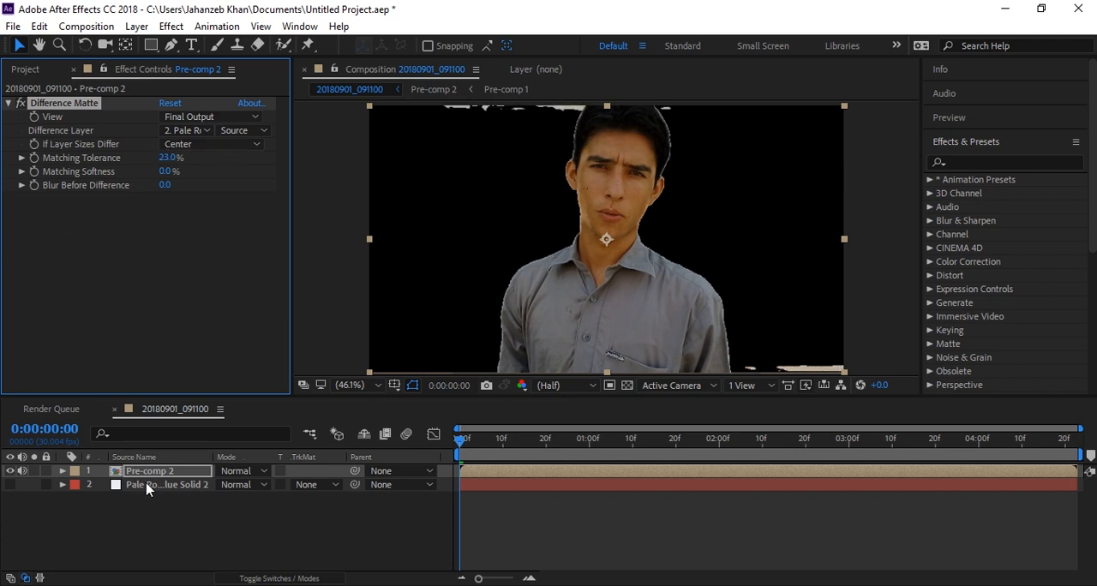
Step: Pre-compose the two layers into Pre-comp 3 and create a new Pale Grey-Orange Solid 1
left_click(163, 484)
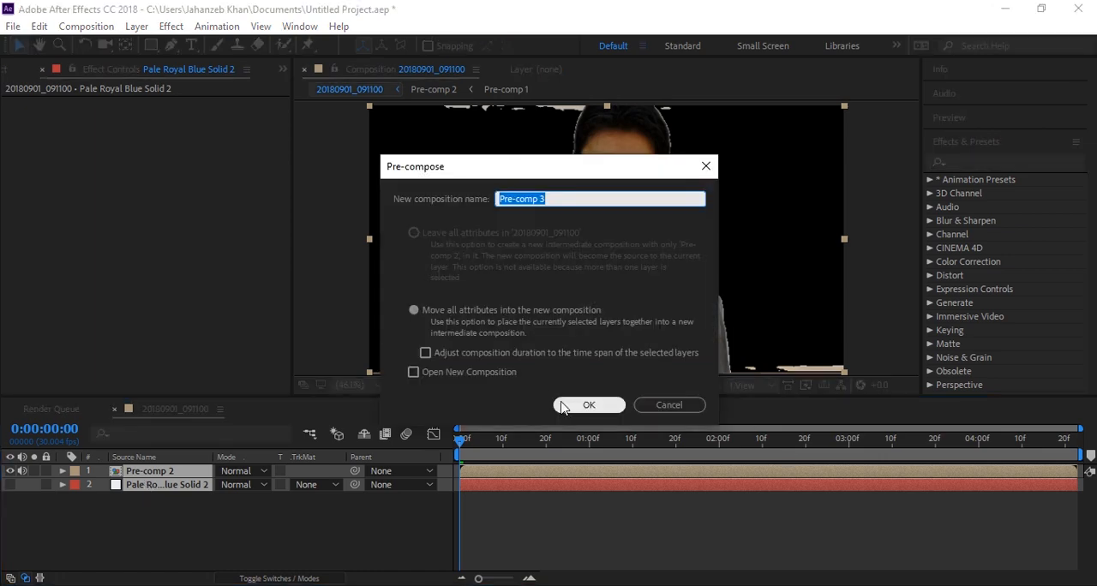
left_click(589, 405)
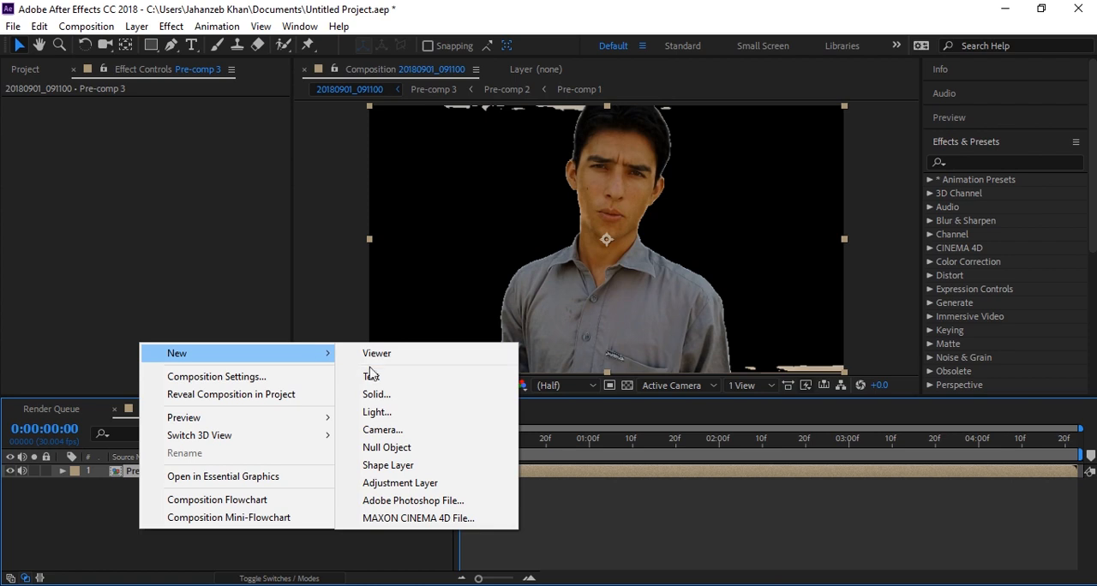
left_click(377, 394)
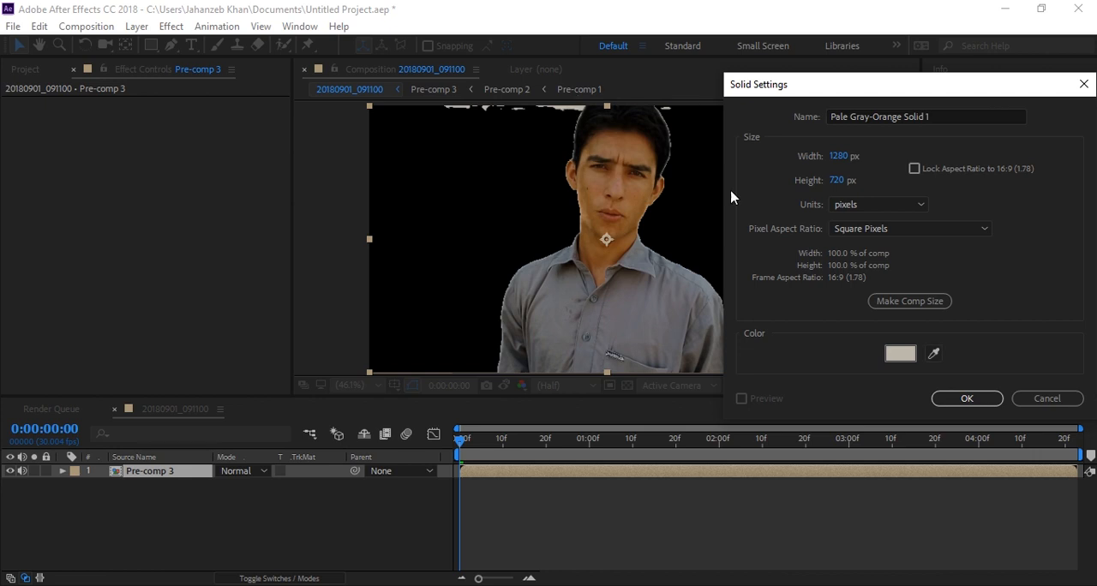
left_click(967, 397)
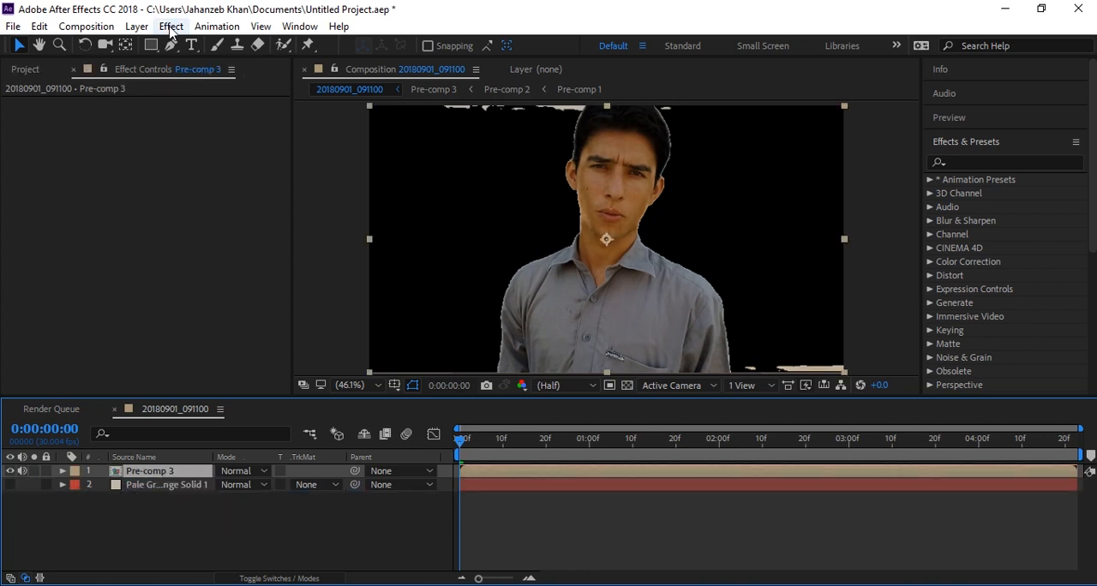
Step: Apply a third Difference Matte to Pre-comp 3 against Pale Grey-Orange Solid 1 and adjust its tolerance
left_click(172, 25)
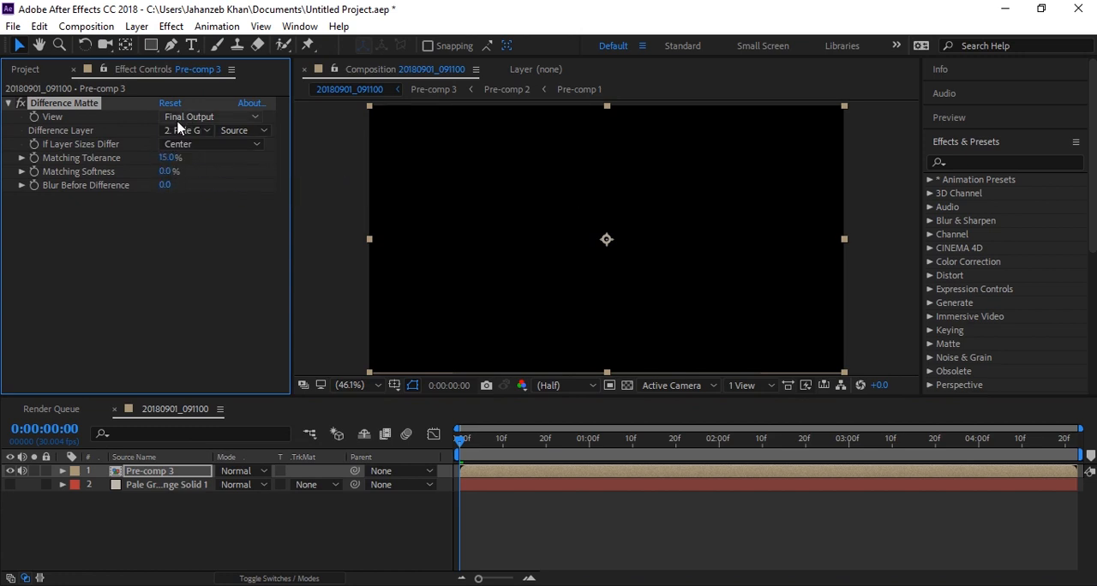
left_click(186, 130)
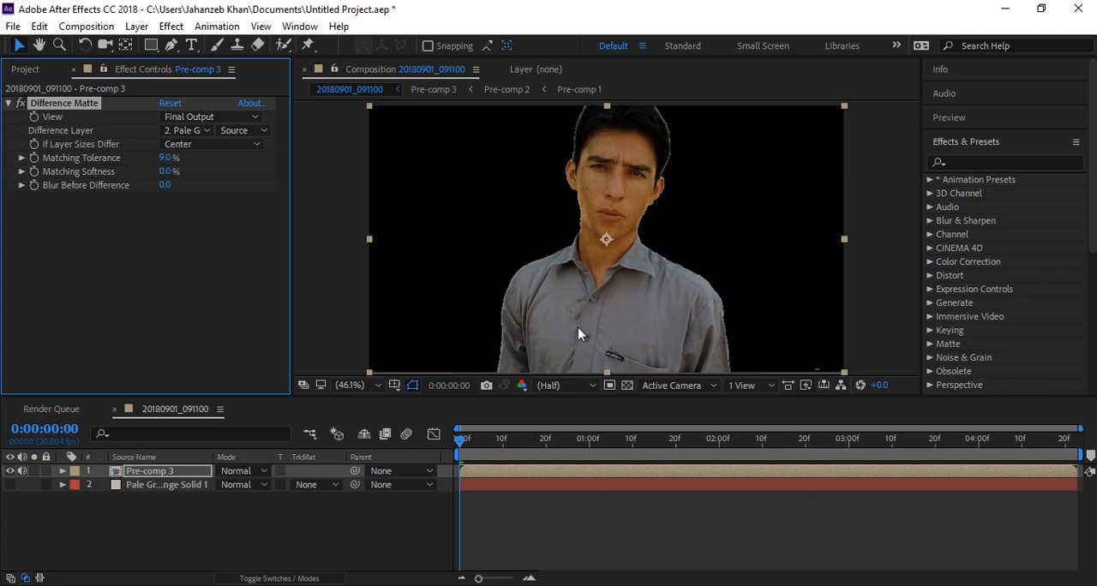
mouse_move(616, 363)
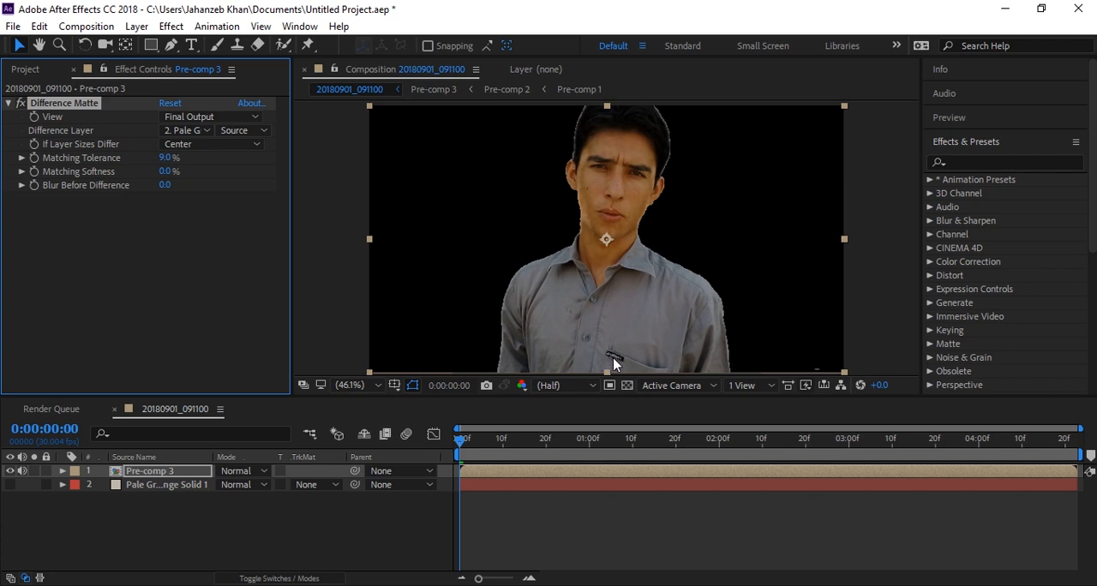
mouse_move(614, 360)
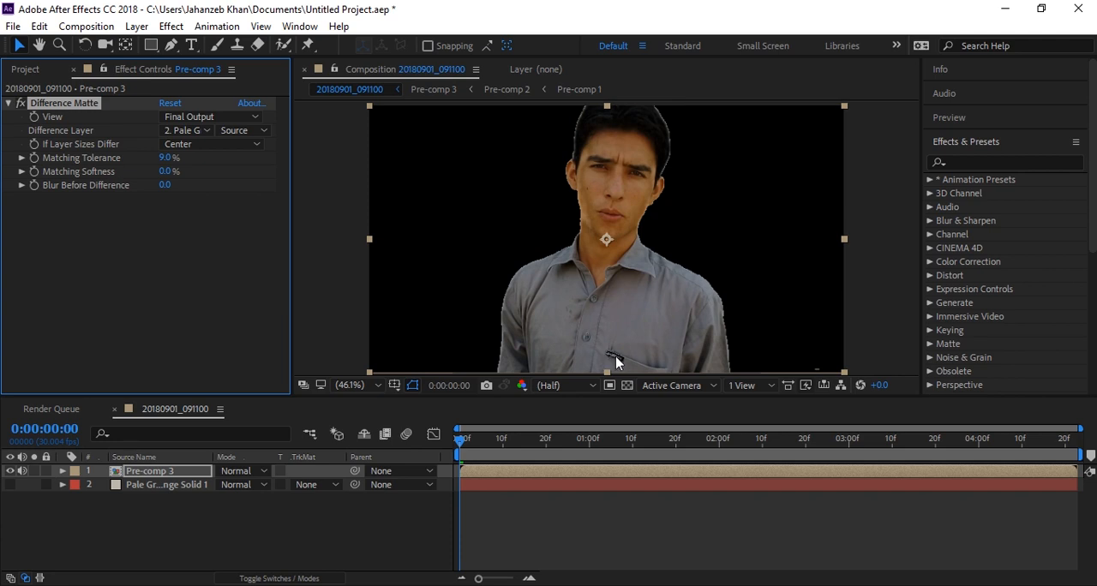
mouse_move(610, 363)
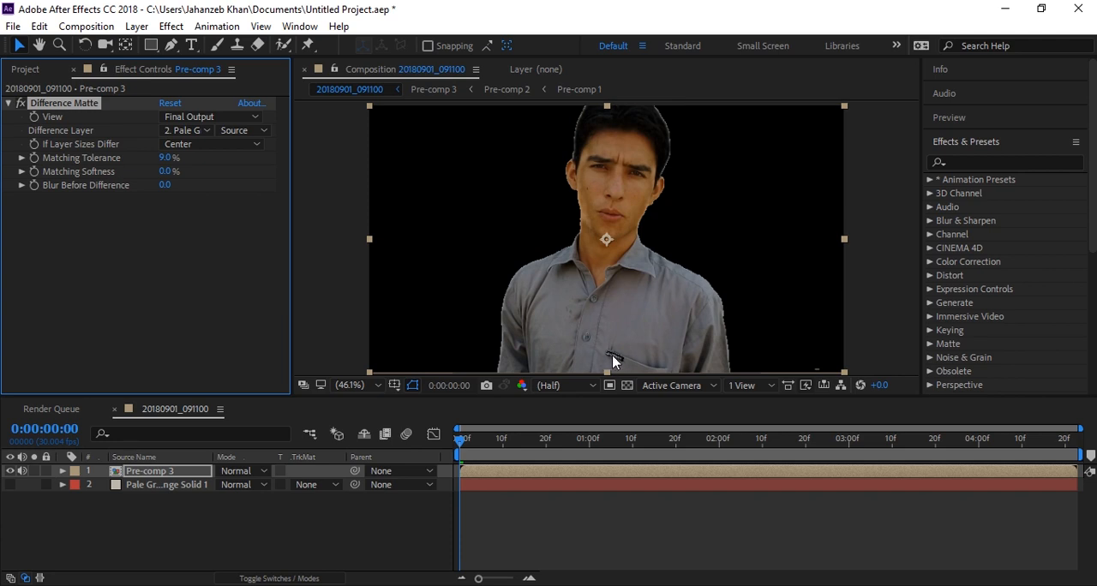
mouse_move(614, 360)
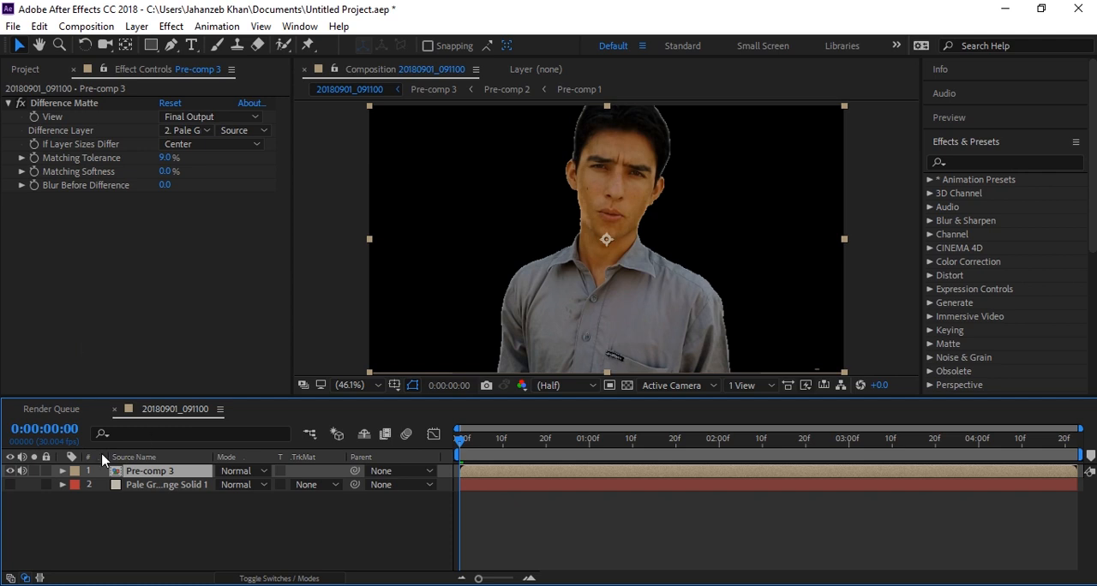
mouse_move(148, 473)
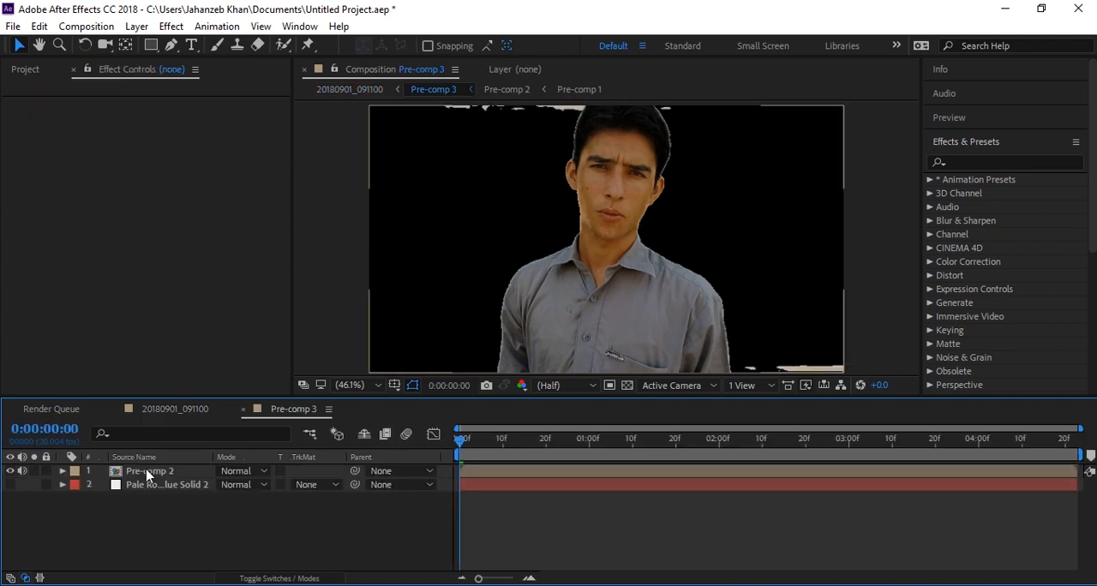
Step: Dive into Pre-comp 2 to reach the nested pre-comps for re-stacking
double_click(150, 470)
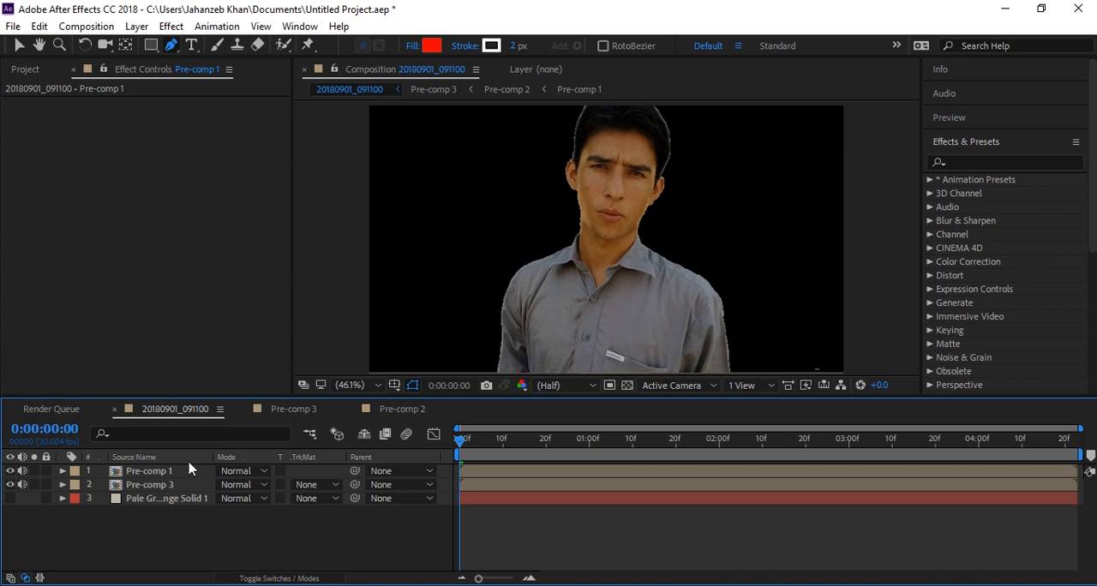
mouse_move(592, 324)
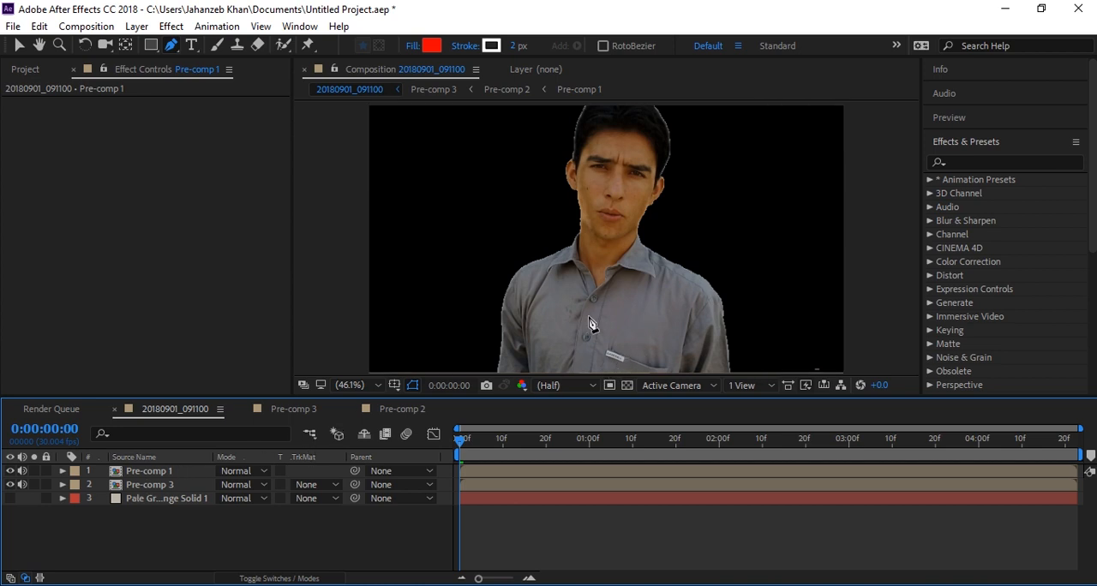
mouse_move(650, 220)
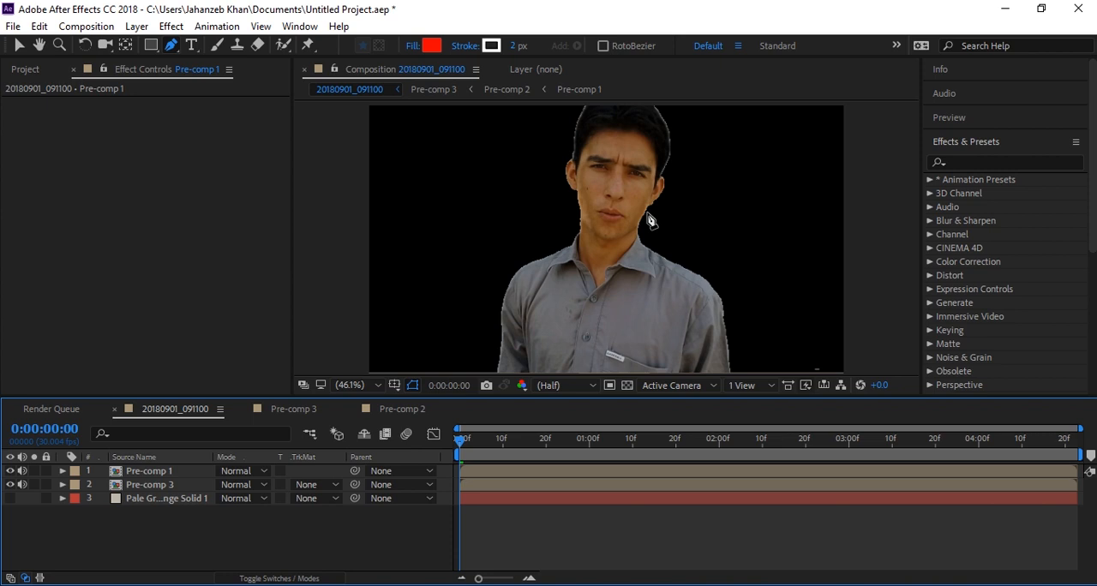
Step: Turn on the transparency grid so the keyed man sits over the checkerboard
left_click(628, 384)
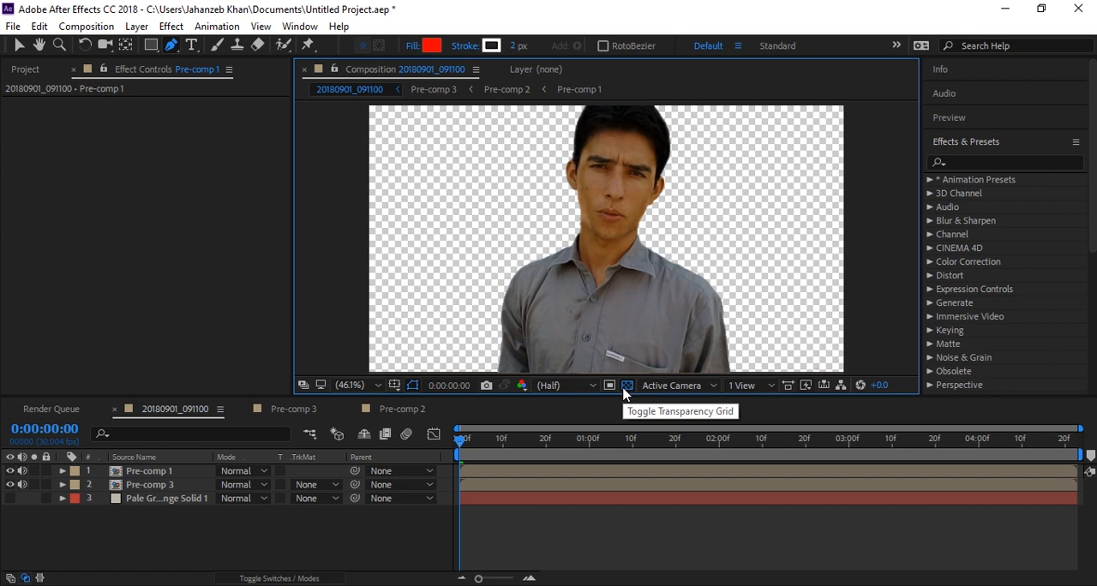
mouse_move(628, 384)
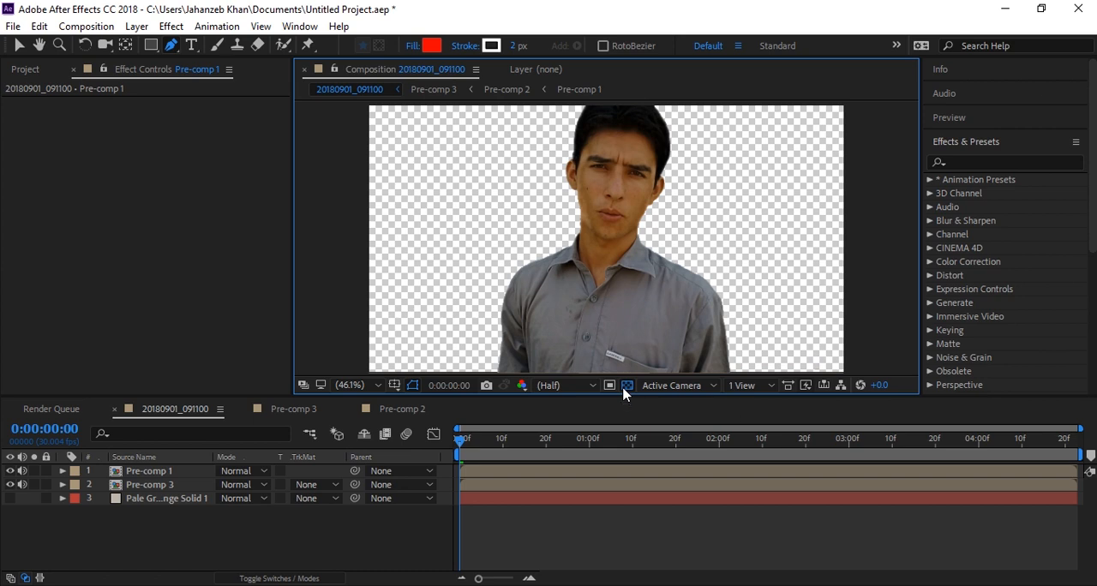